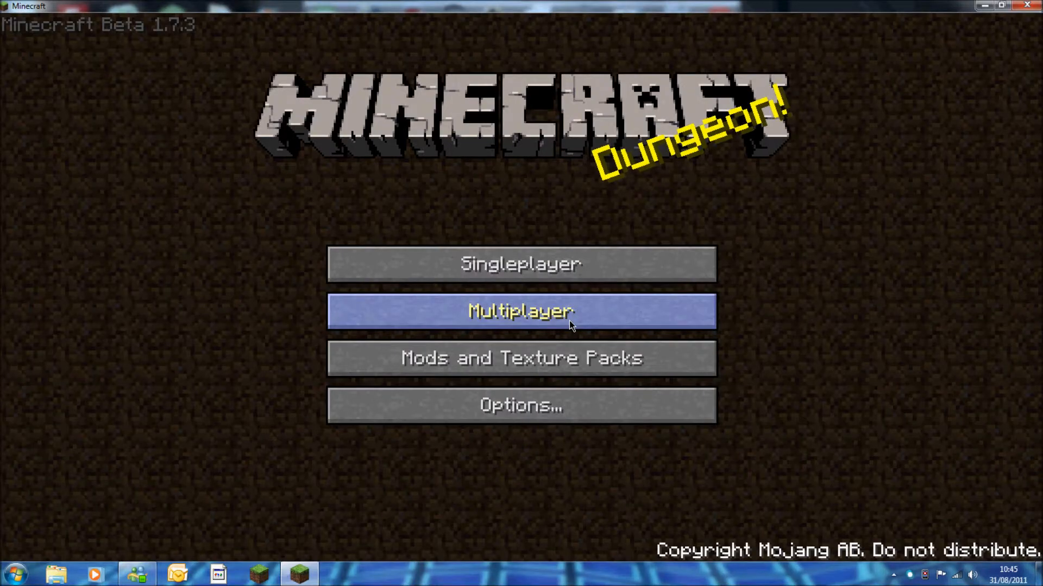
{"action": "mouse_move", "coordinate": [598, 300]}
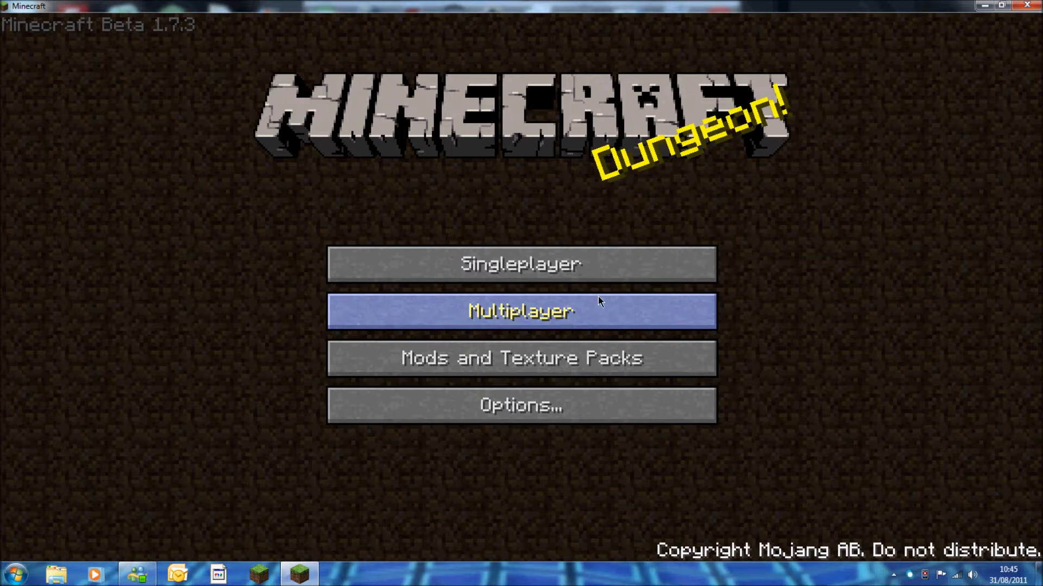
{"action": "mouse_move", "coordinate": [732, 272]}
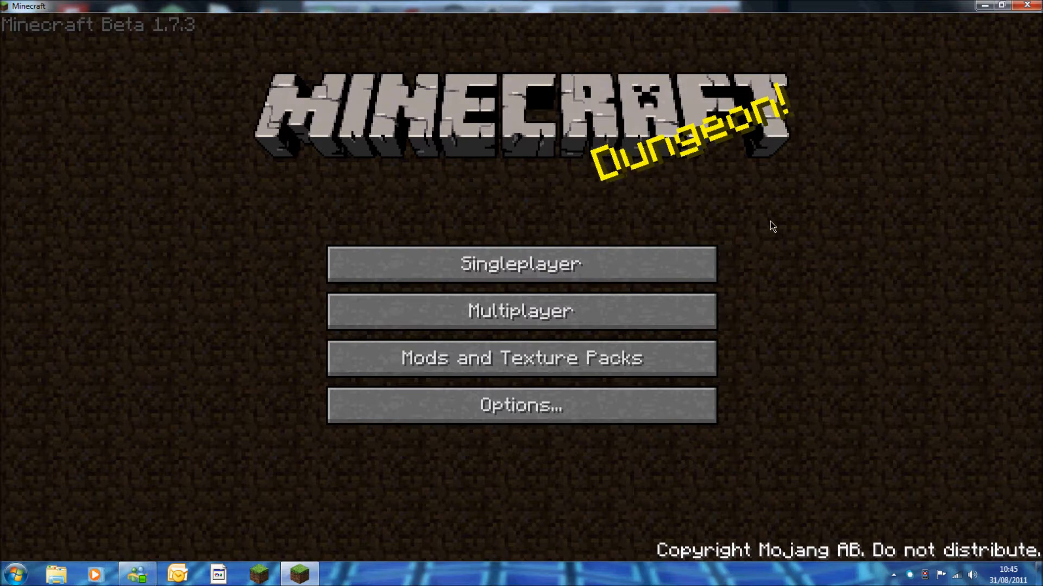
{"action": "mouse_move", "coordinate": [630, 223]}
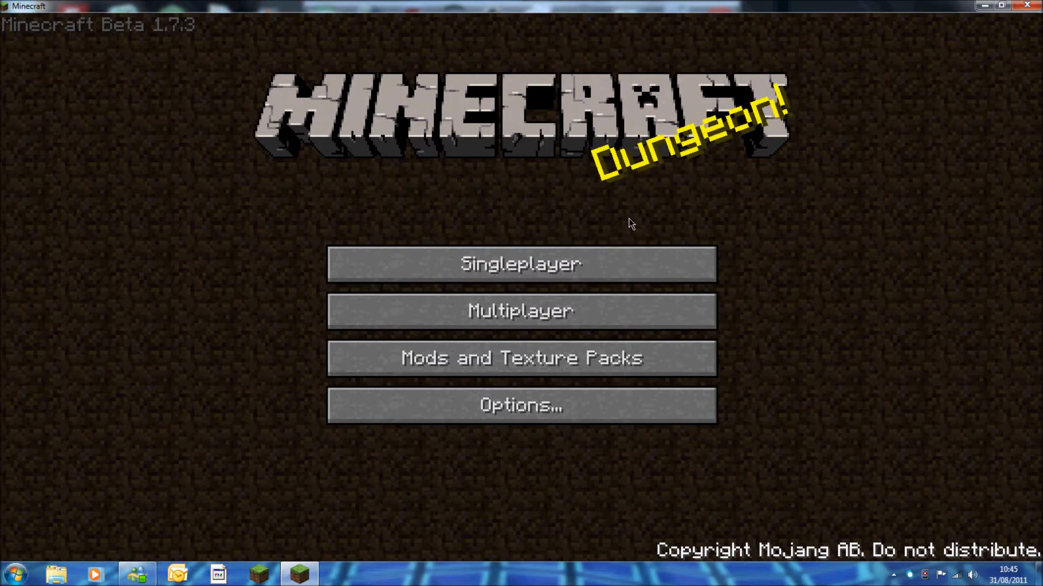
- Enter the singleplayer world, set music to 28% with sound off, then tour the reflective water
{"action": "left_click", "coordinate": [521, 264]}
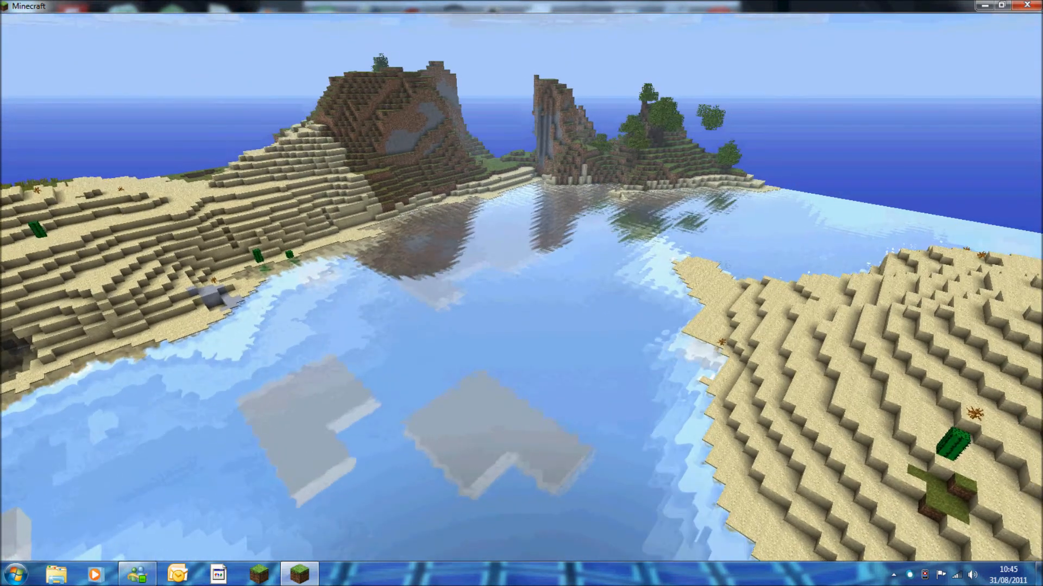
{"action": "key", "text": "Escape"}
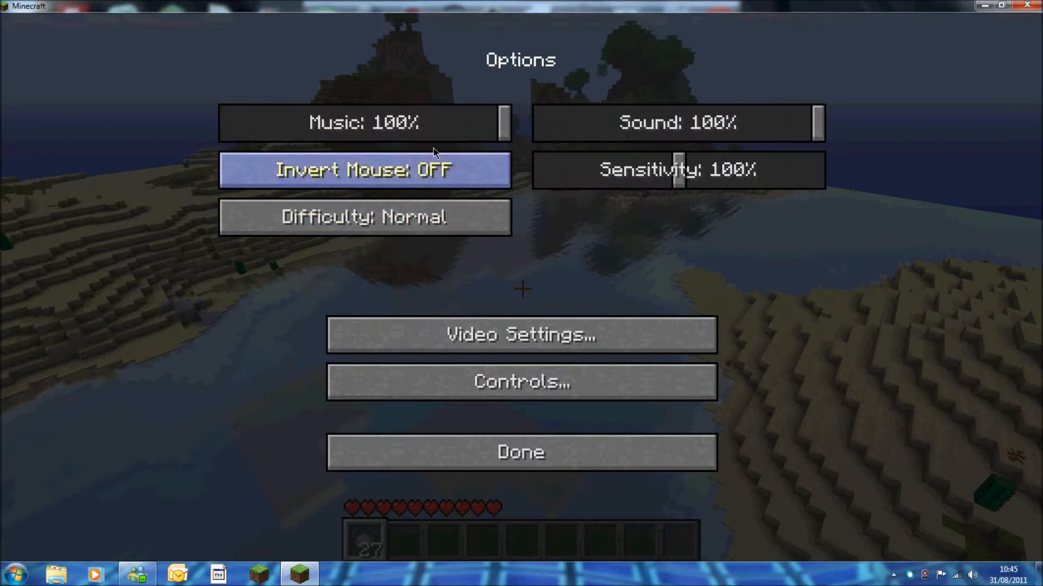
{"action": "left_click_drag", "start_coordinate": [818, 122], "coordinate": [591, 122]}
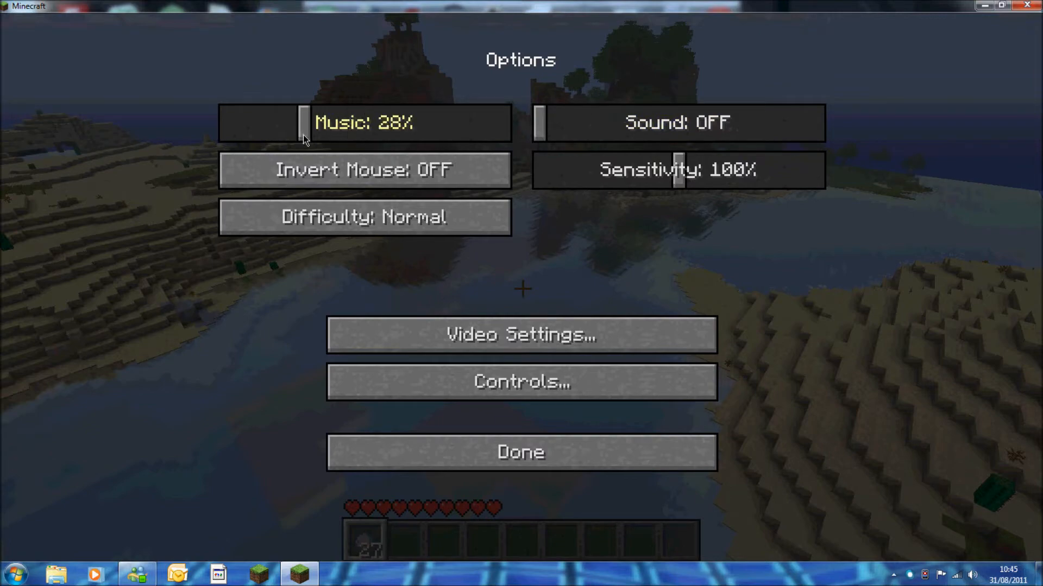
{"action": "left_click", "coordinate": [521, 453]}
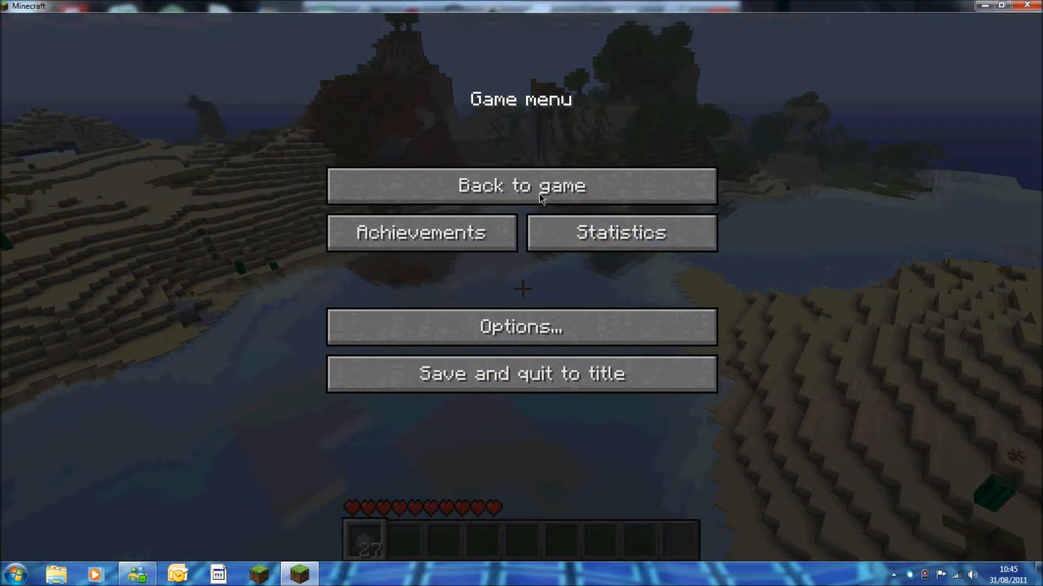
{"action": "left_click", "coordinate": [521, 185]}
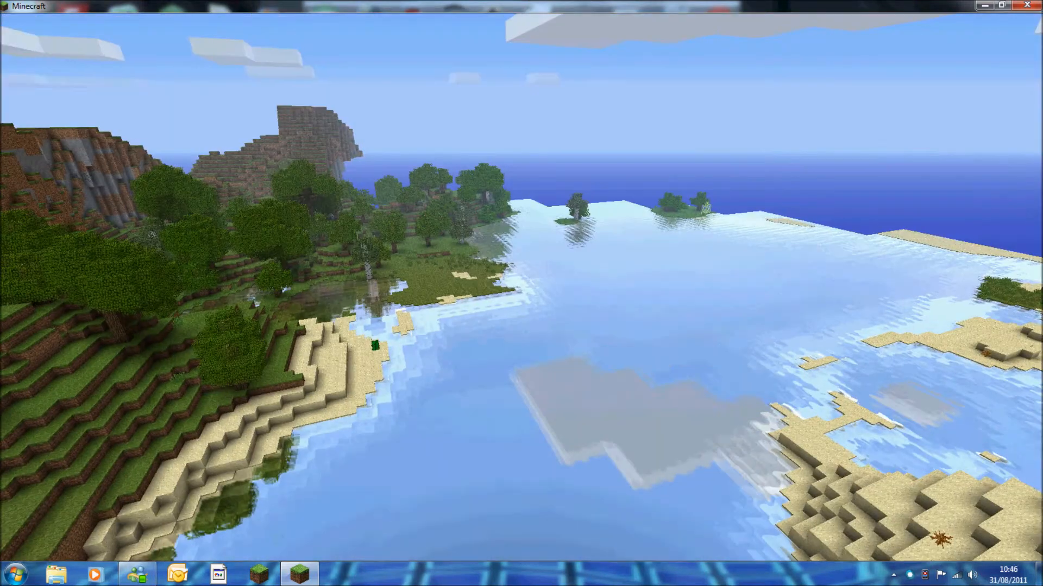
{"action": "mouse_move", "coordinate": [521, 293]}
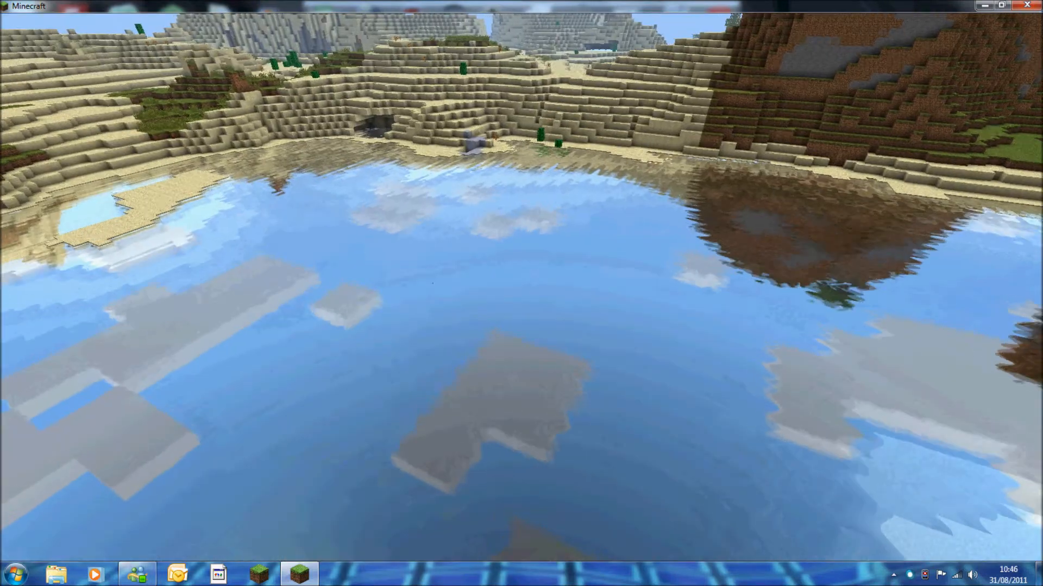
{"action": "key", "text": "Escape"}
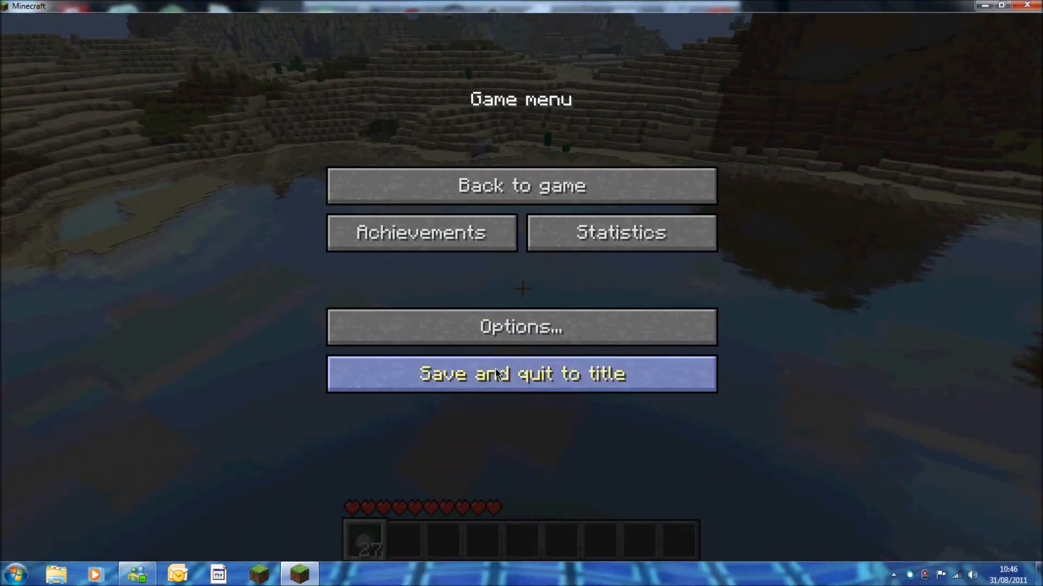
- Save and quit the world, close Minecraft, and enter %appdata%/.minecraft/ in the Run box
{"action": "left_click", "coordinate": [522, 374]}
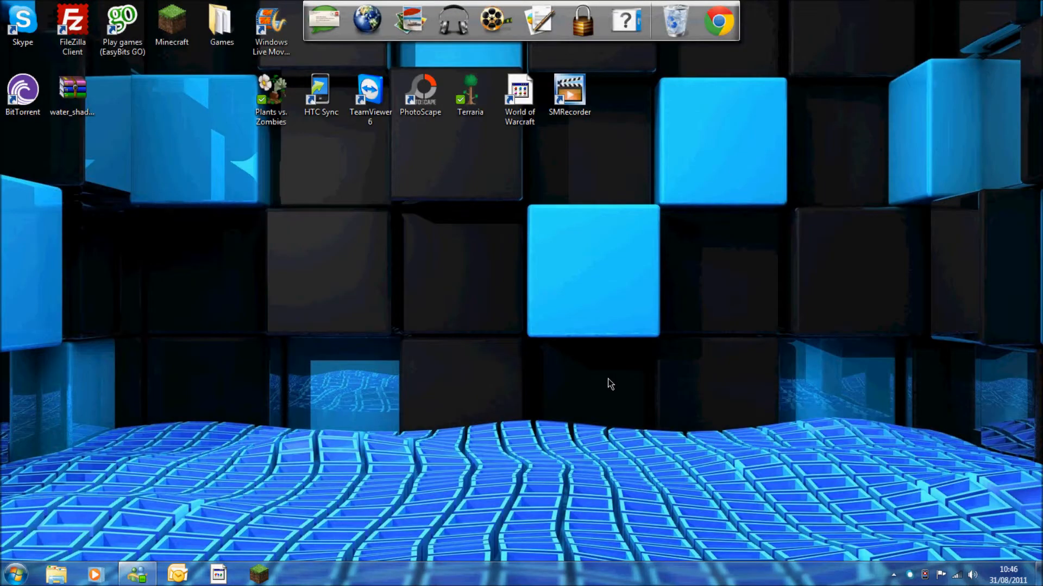
{"action": "mouse_move", "coordinate": [349, 527]}
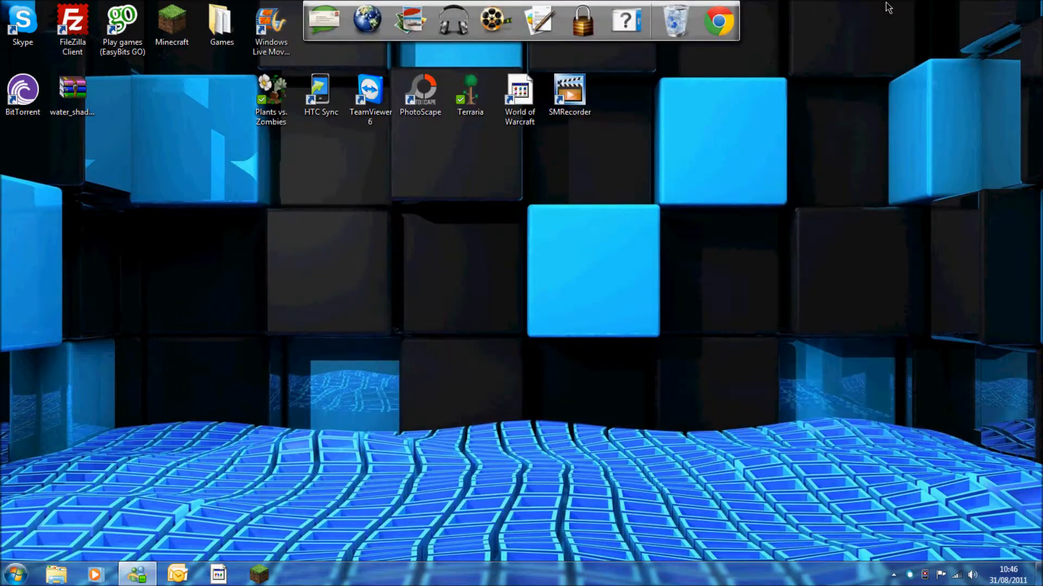
{"action": "key", "text": "Win+r"}
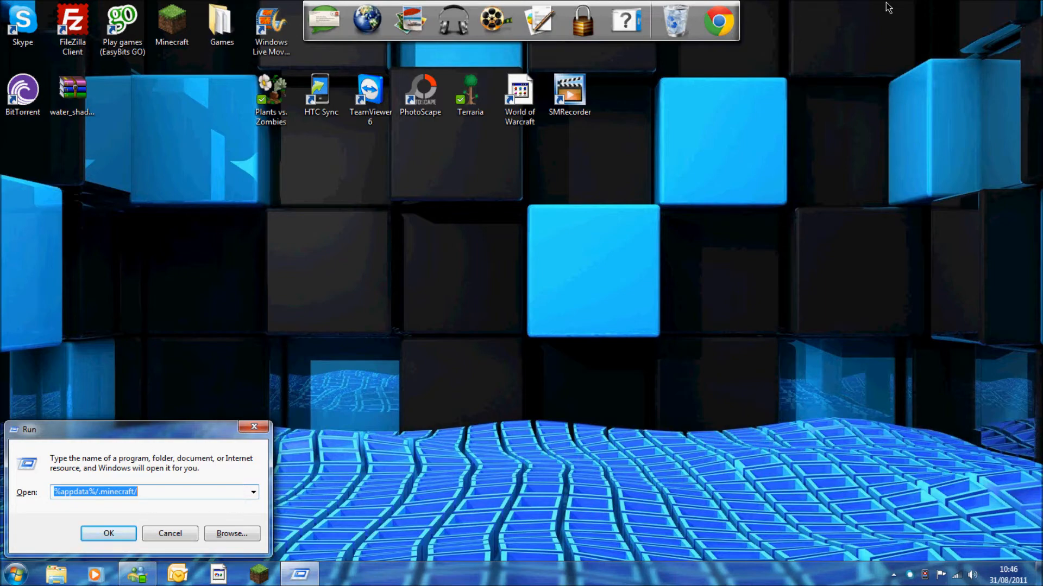
- Open .minecraft, delete bin, mods, resources, saves, stats and texturepacks, and close Explorer
{"action": "left_click", "coordinate": [108, 533]}
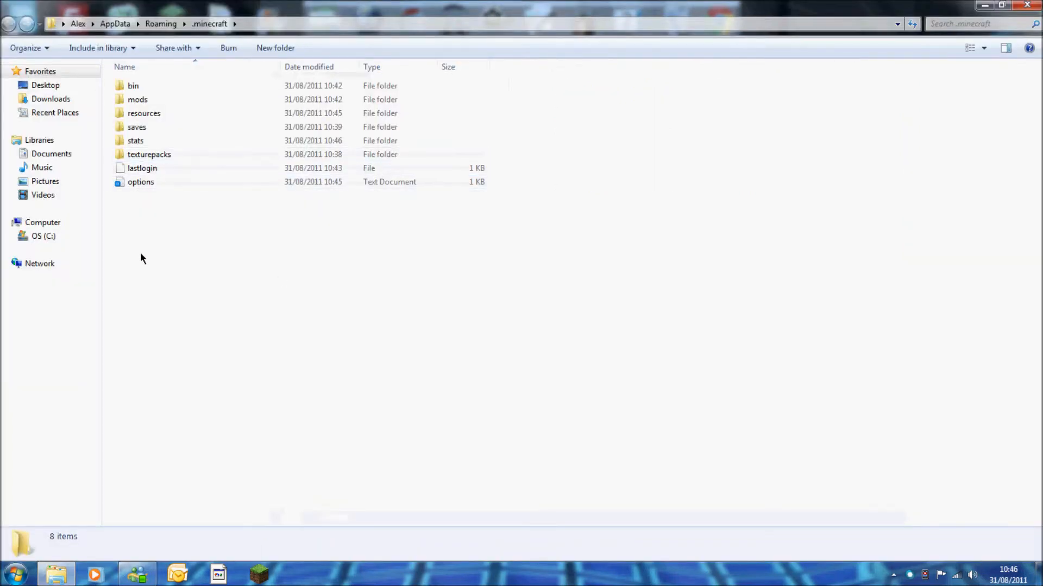
{"action": "key", "text": "ctrl+a"}
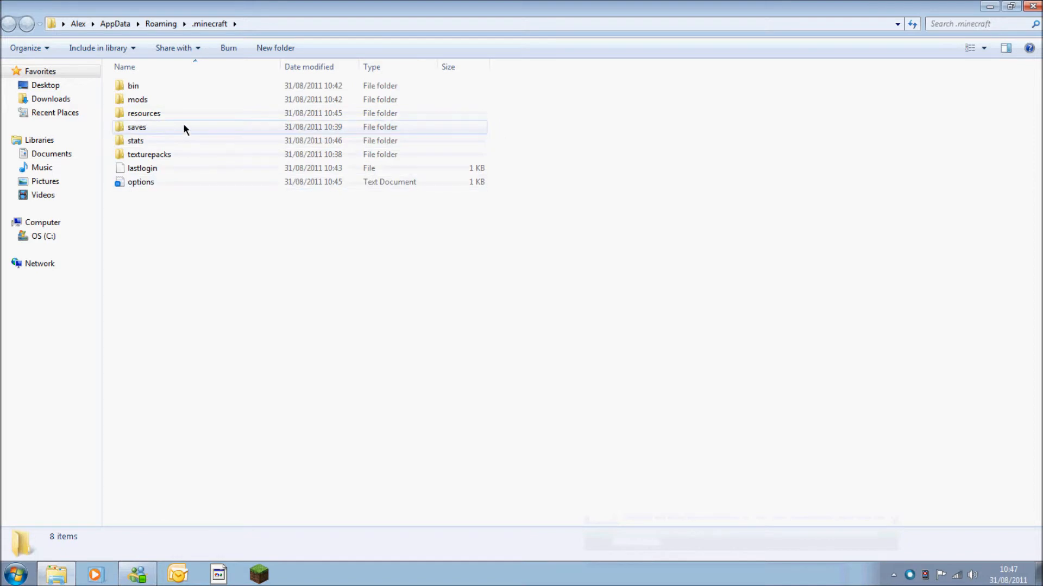
{"action": "mouse_move", "coordinate": [158, 137]}
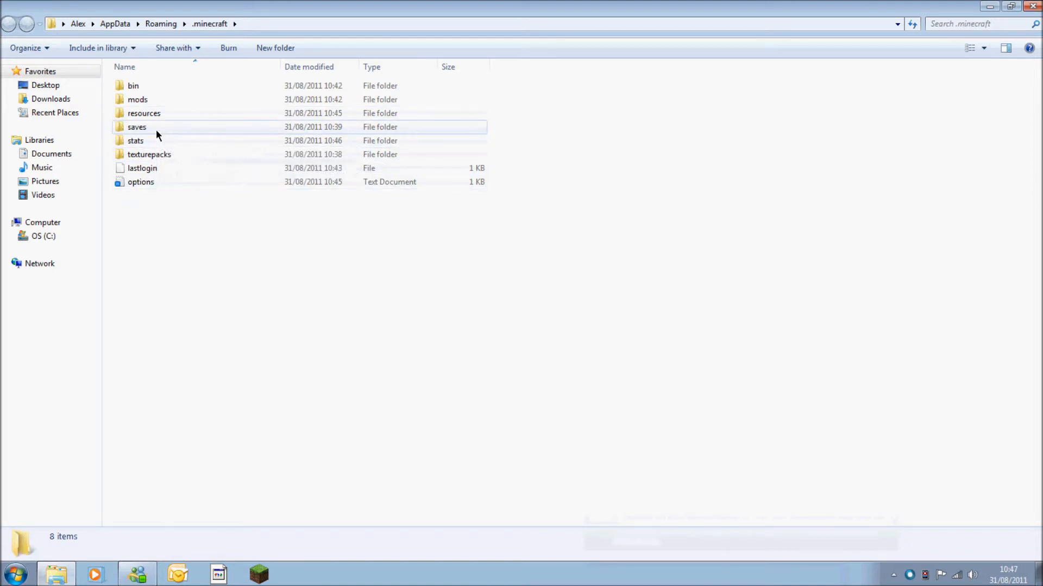
{"action": "left_click_drag", "start_coordinate": [157, 126], "coordinate": [157, 292]}
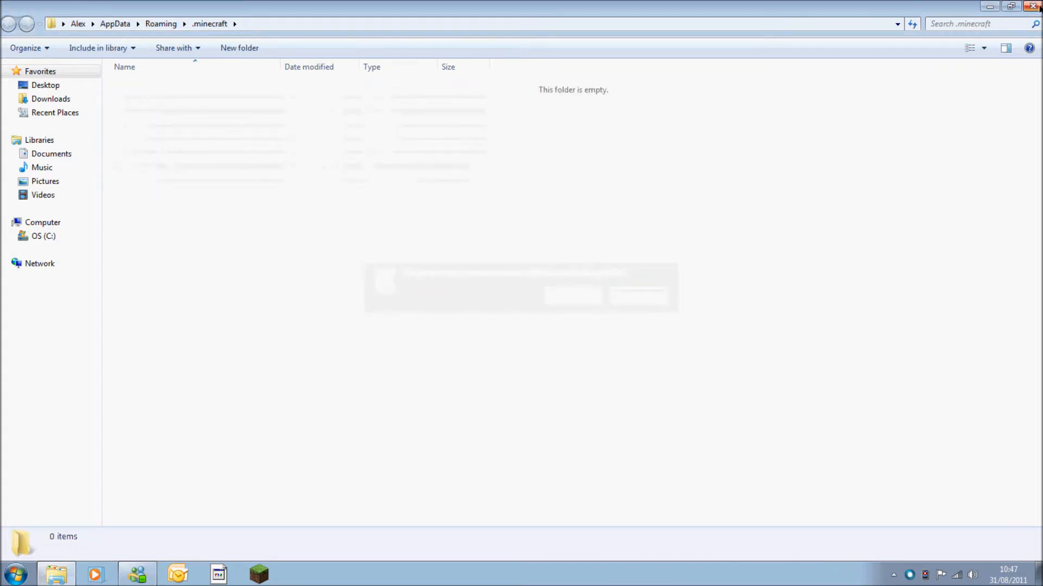
{"action": "left_click", "coordinate": [1034, 5]}
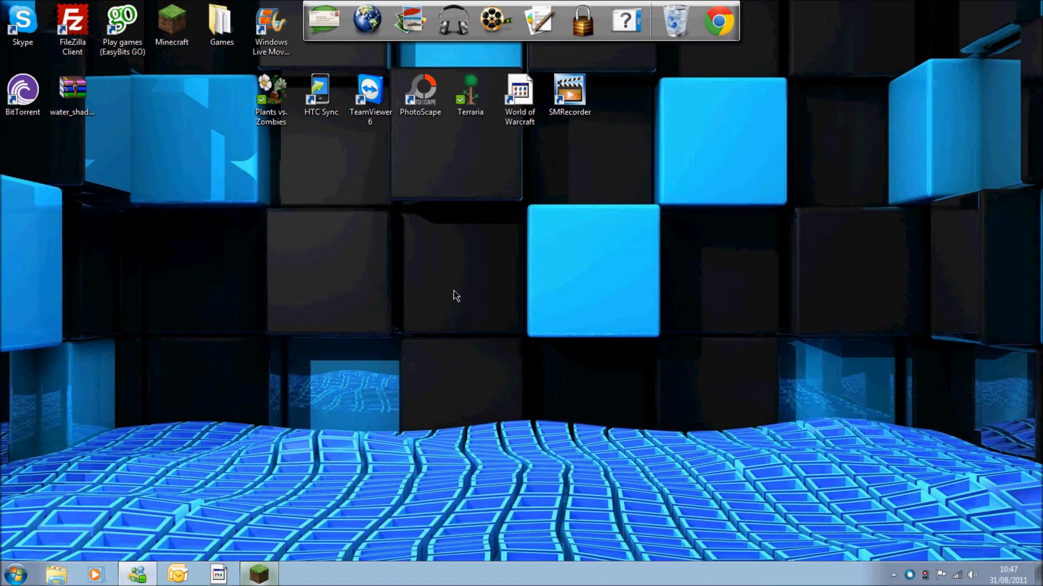
- Log into the launcher as Nordy with Force game update enabled, then close the updating window
{"action": "double_click", "coordinate": [172, 24]}
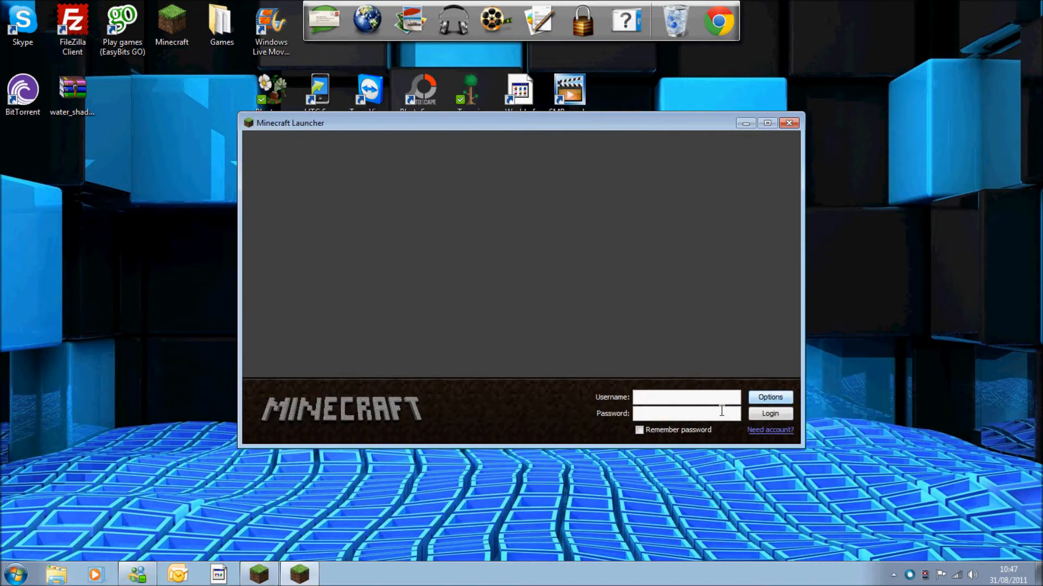
{"action": "type", "text": "Nordy"}
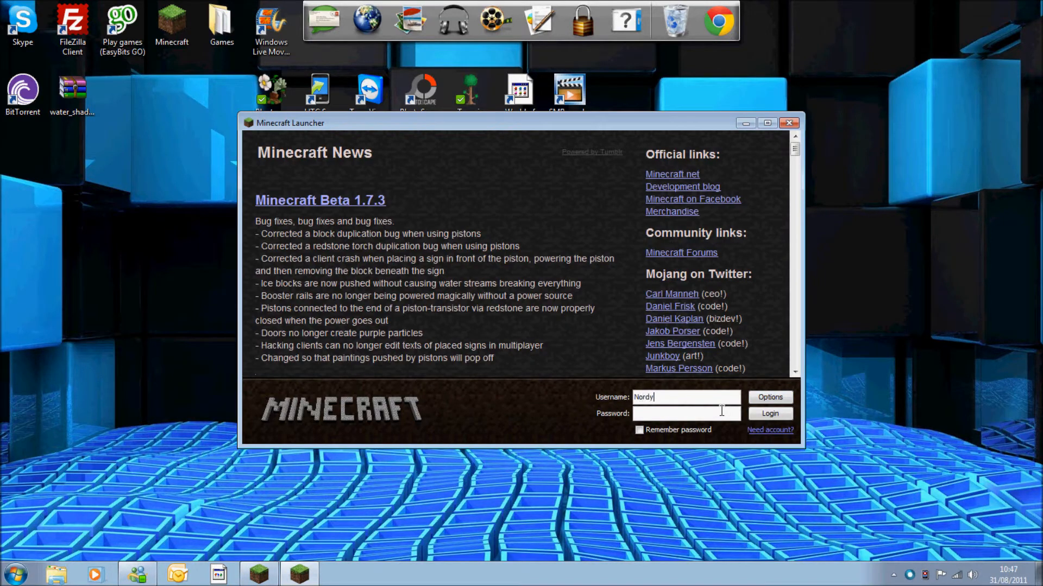
{"action": "type", "text": "alex"}
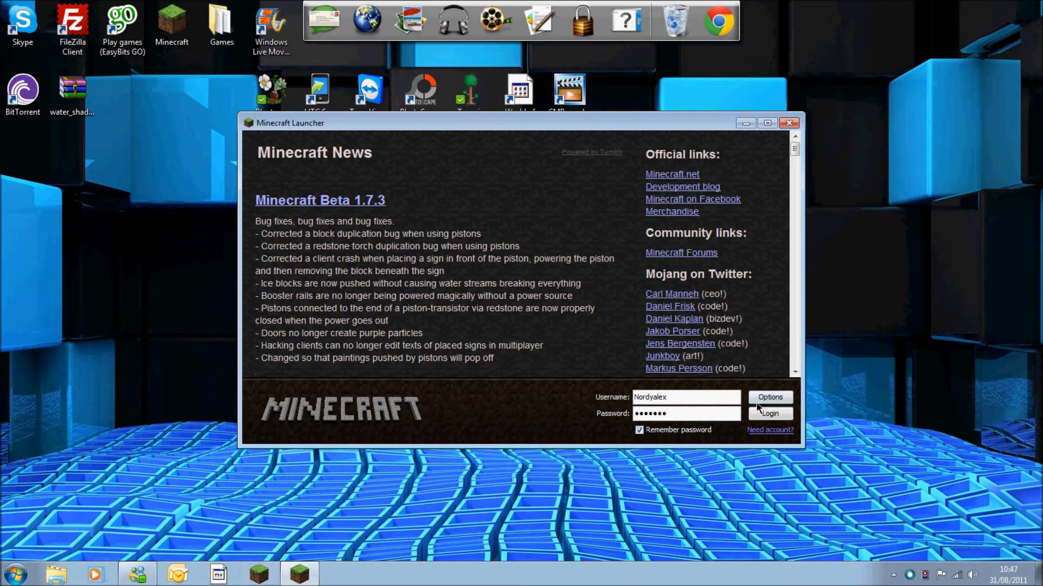
{"action": "left_click", "coordinate": [769, 397]}
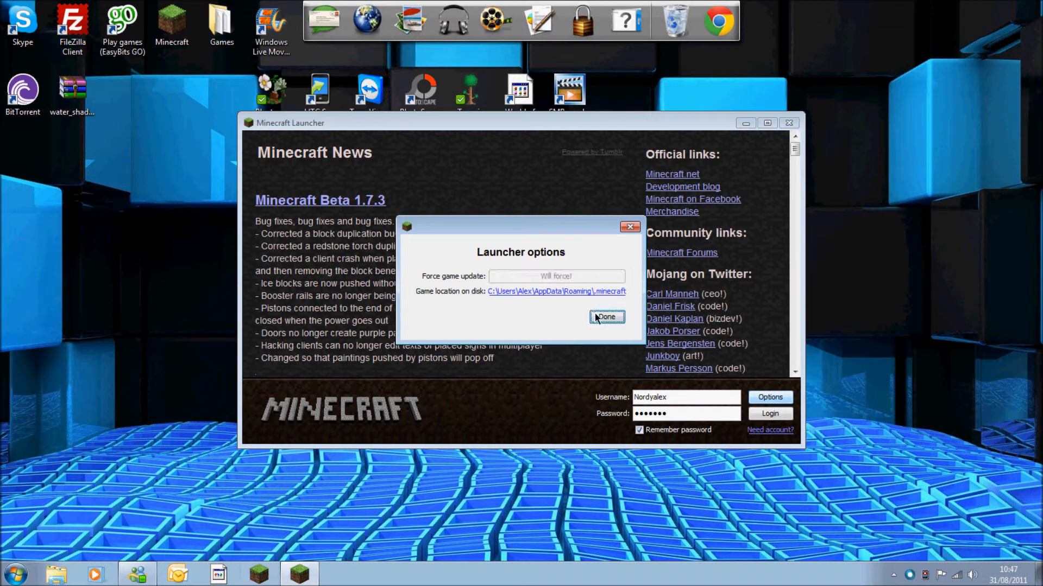
{"action": "left_click", "coordinate": [606, 317]}
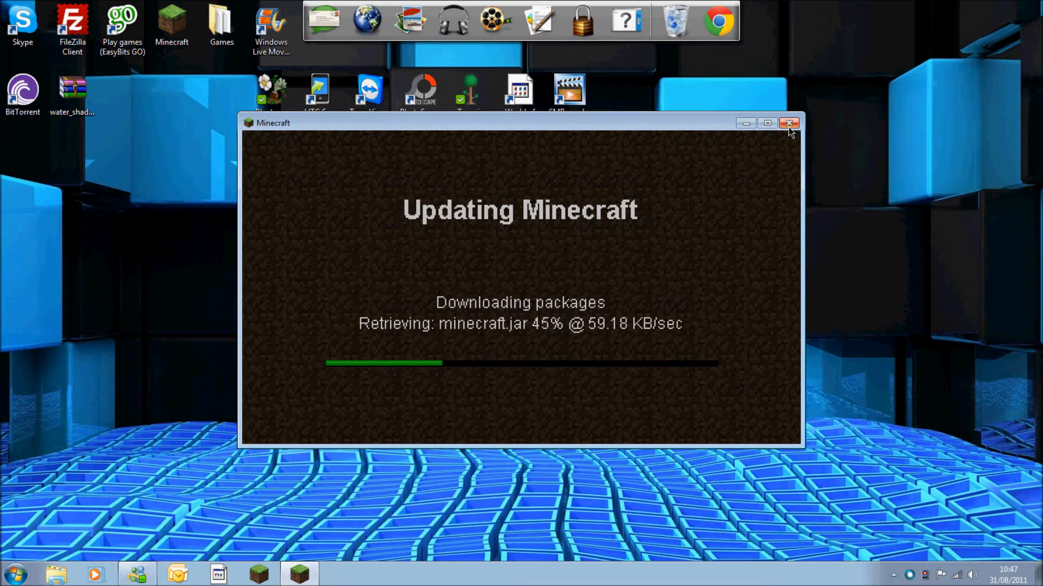
{"action": "mouse_move", "coordinate": [790, 124]}
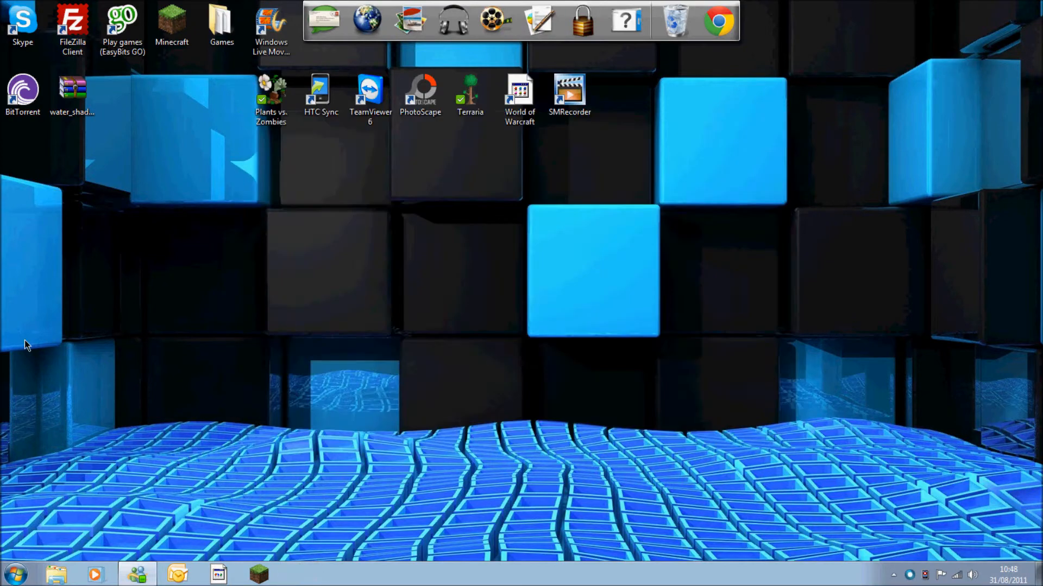
{"action": "left_click", "coordinate": [72, 95]}
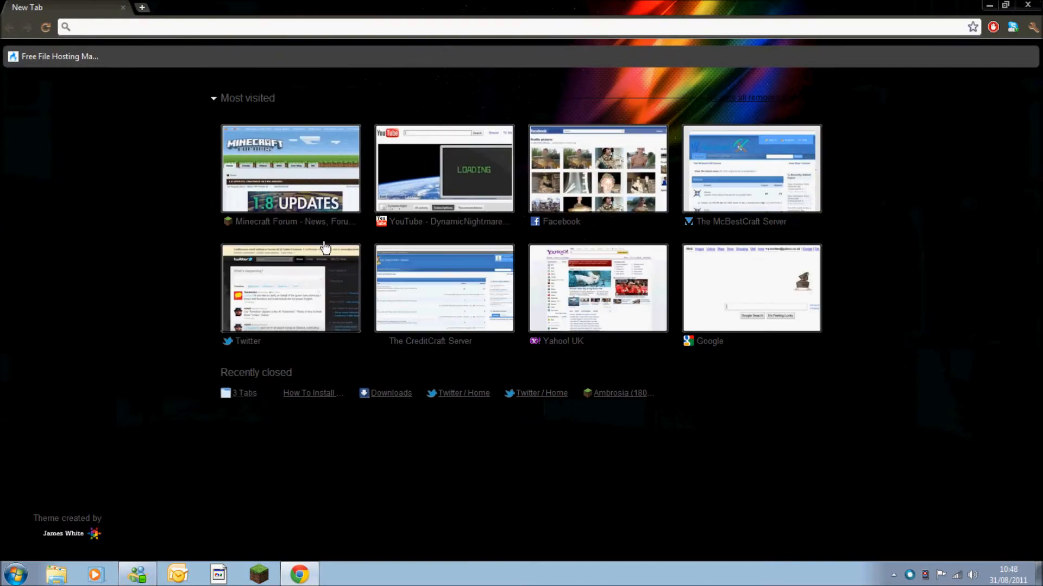
{"action": "left_click", "coordinate": [290, 168]}
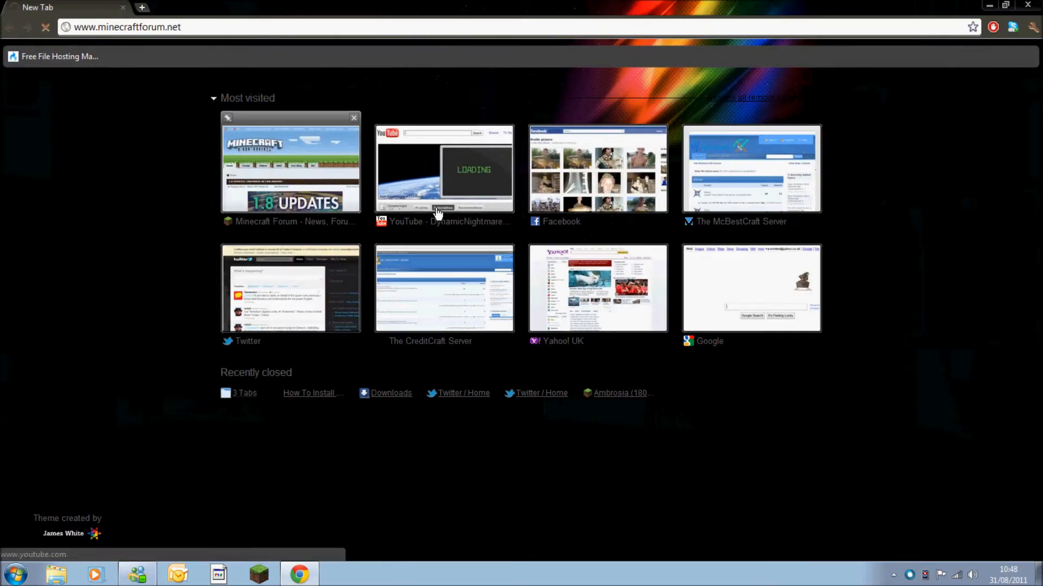
{"action": "left_click", "coordinate": [290, 161]}
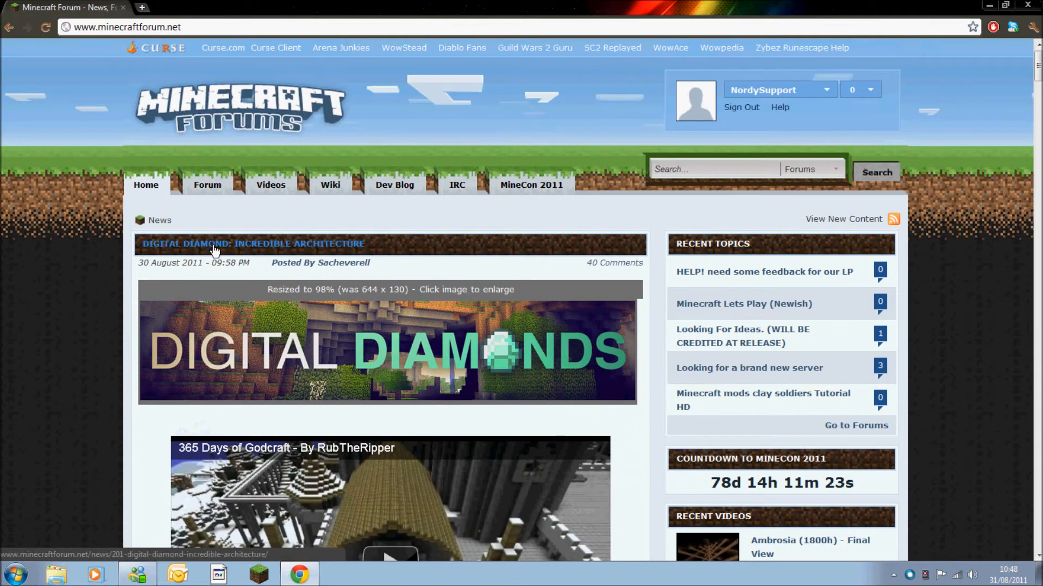
{"action": "scroll", "scroll_direction": "down", "scroll_amount": 3}
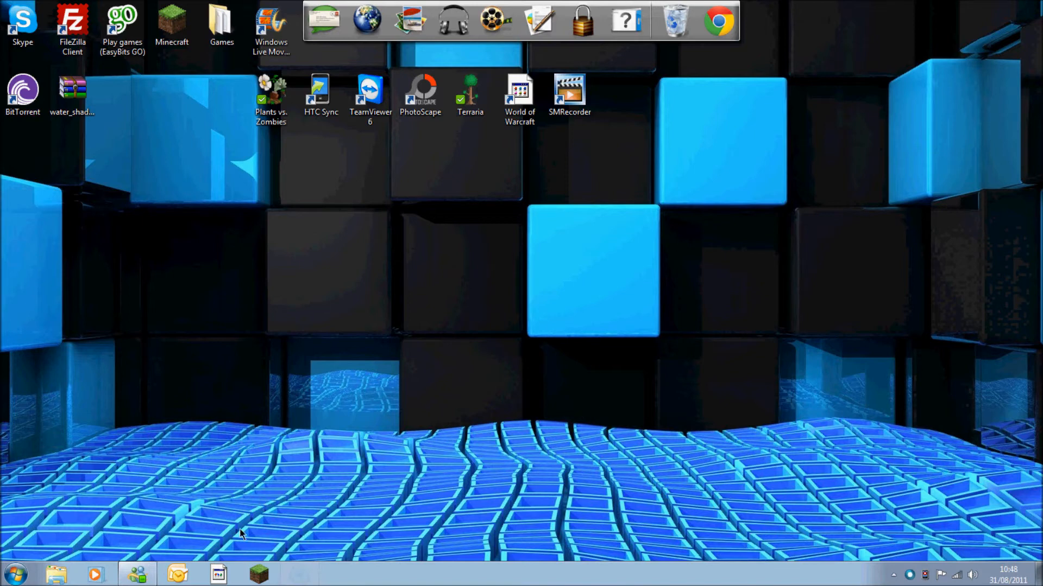
{"action": "mouse_move", "coordinate": [154, 235]}
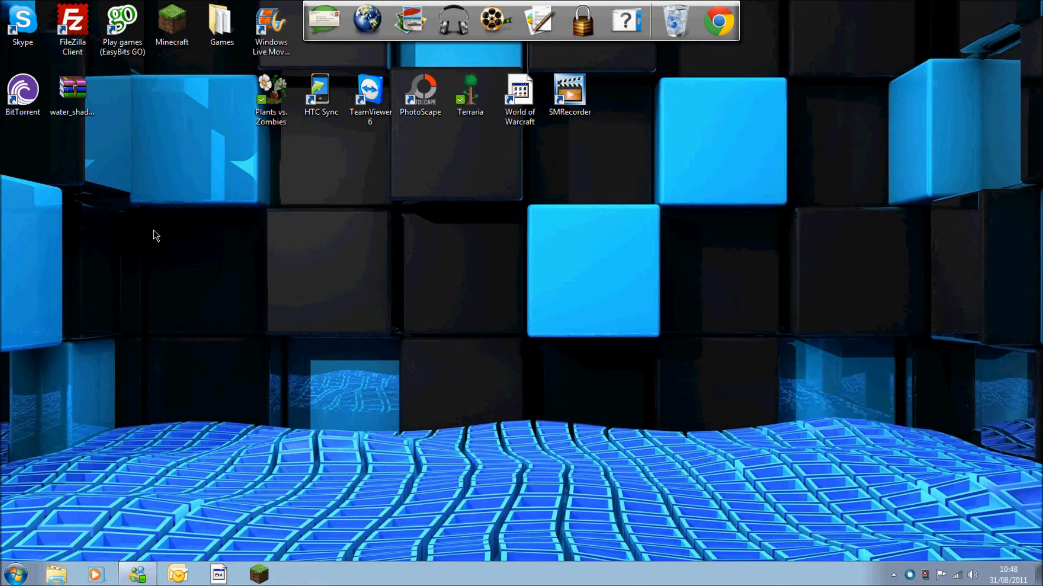
{"action": "mouse_move", "coordinate": [55, 284]}
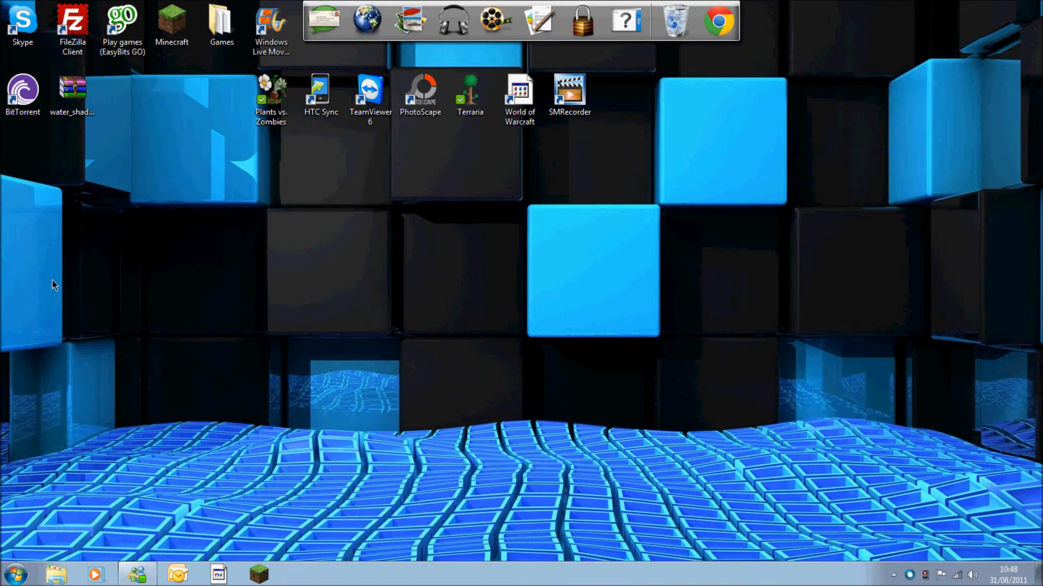
{"action": "mouse_move", "coordinate": [63, 132]}
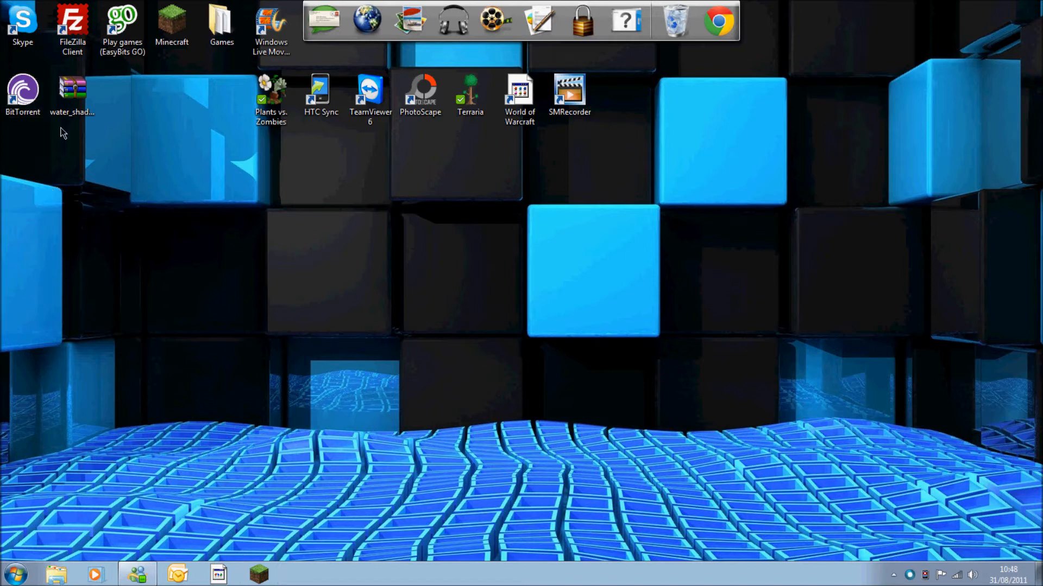
- Open water_shader_alpha_v3b.zip and .minecraft\bin\minecraft.jar side by side in WinRAR
{"action": "left_click_drag", "start_coordinate": [71, 93], "coordinate": [171, 170]}
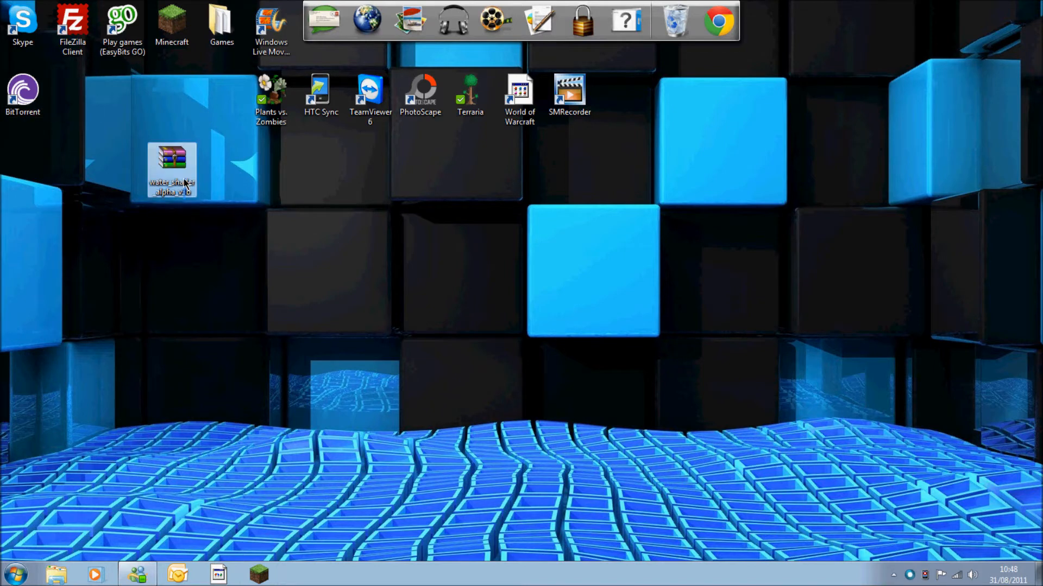
{"action": "double_click", "coordinate": [171, 170]}
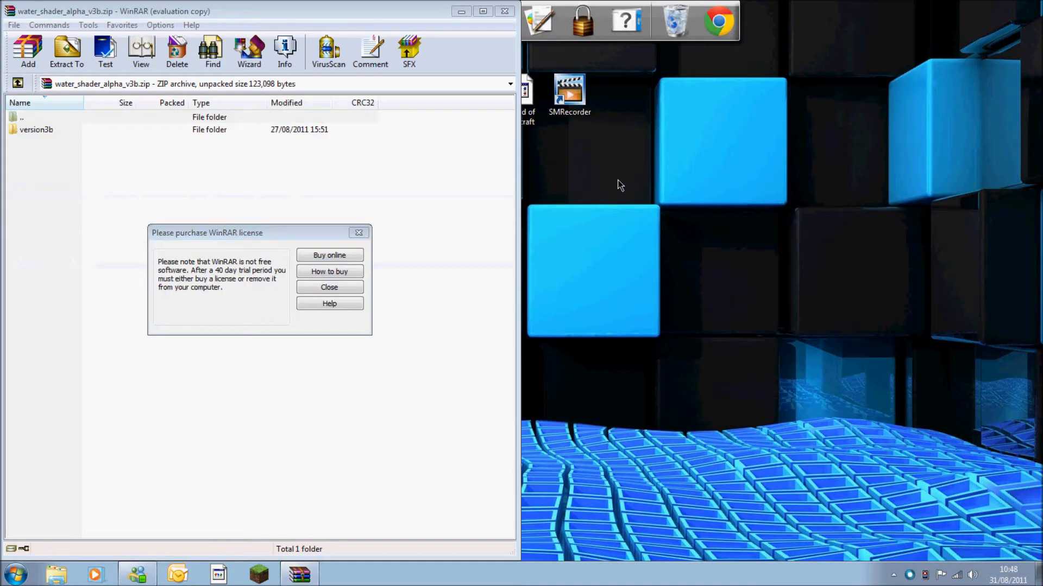
{"action": "left_click", "coordinate": [328, 287]}
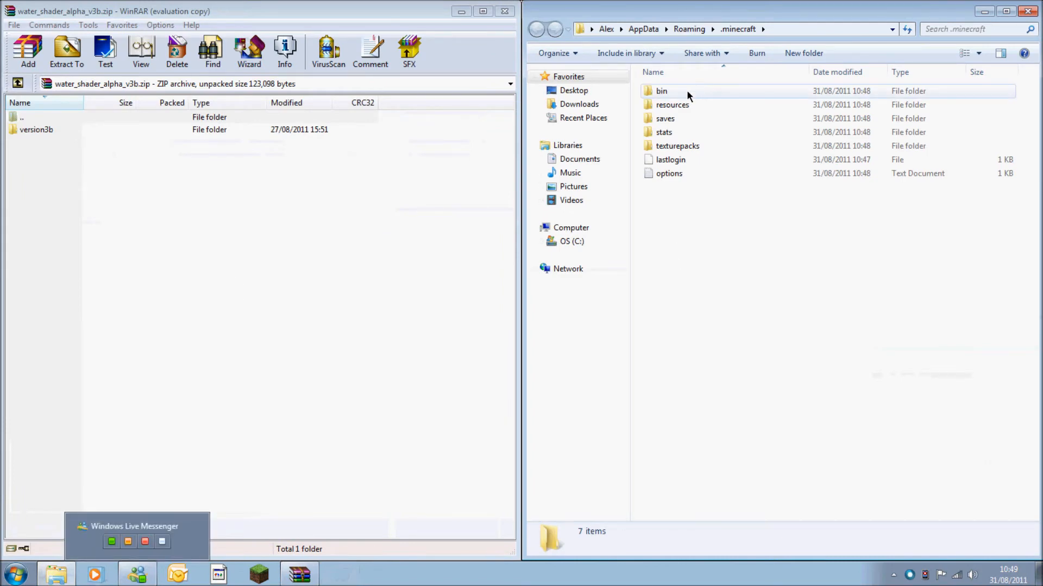
{"action": "double_click", "coordinate": [661, 91]}
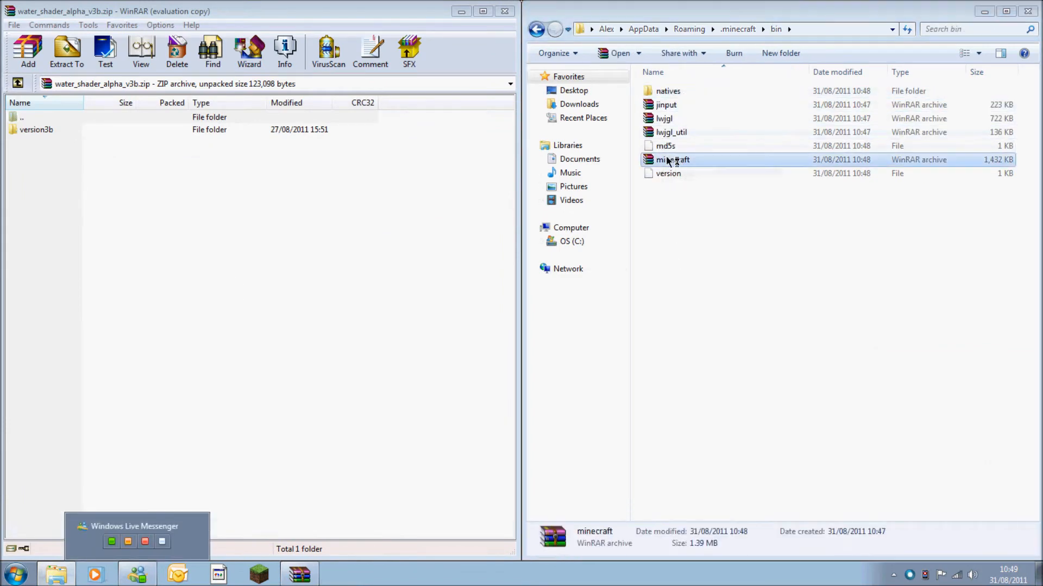
{"action": "double_click", "coordinate": [672, 160]}
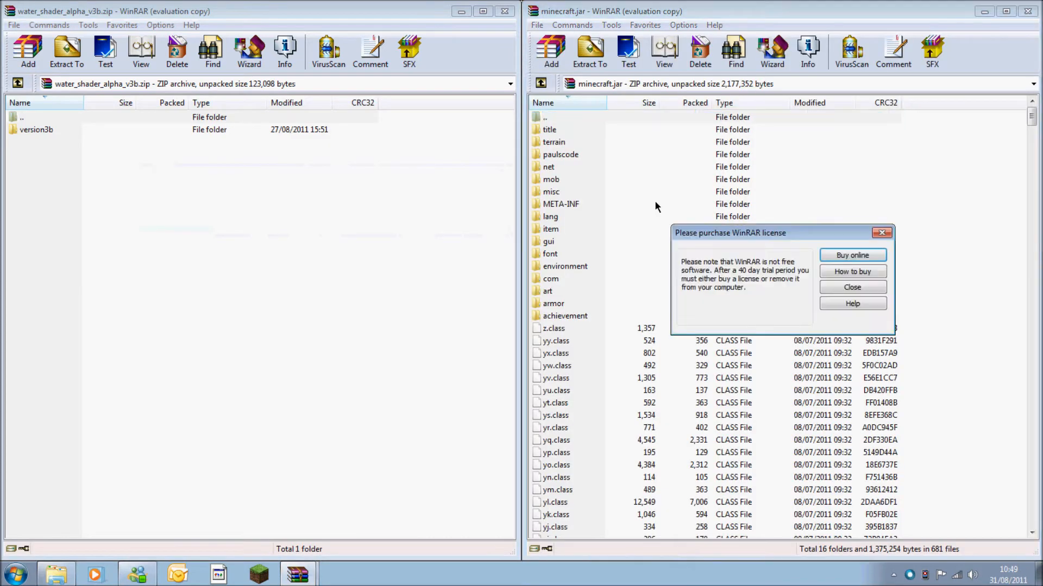
- Delete the META-INF folder from minecraft.jar, leaving 15 folders in the archive
{"action": "left_click", "coordinate": [851, 287]}
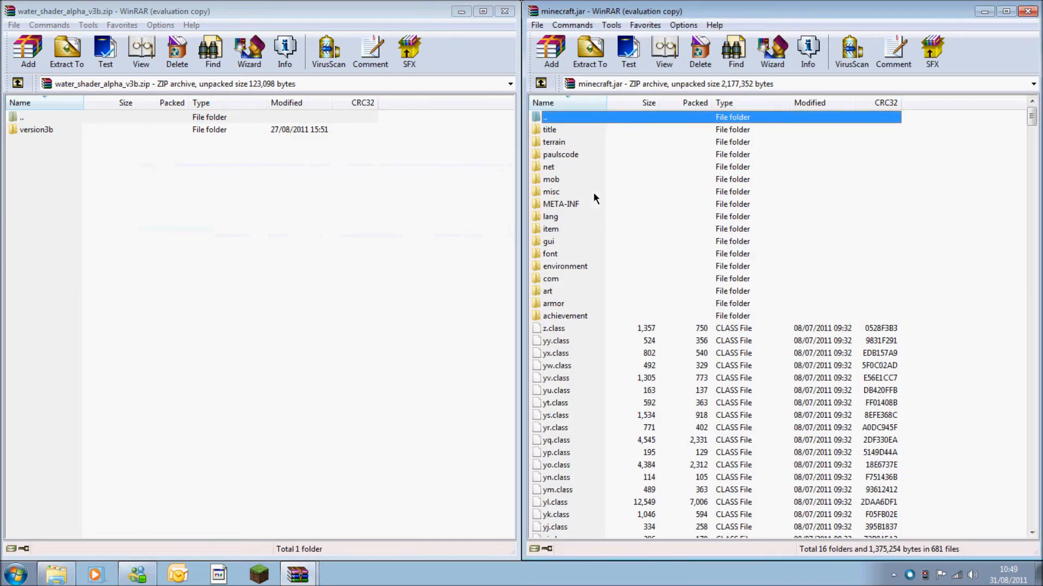
{"action": "mouse_move", "coordinate": [576, 204]}
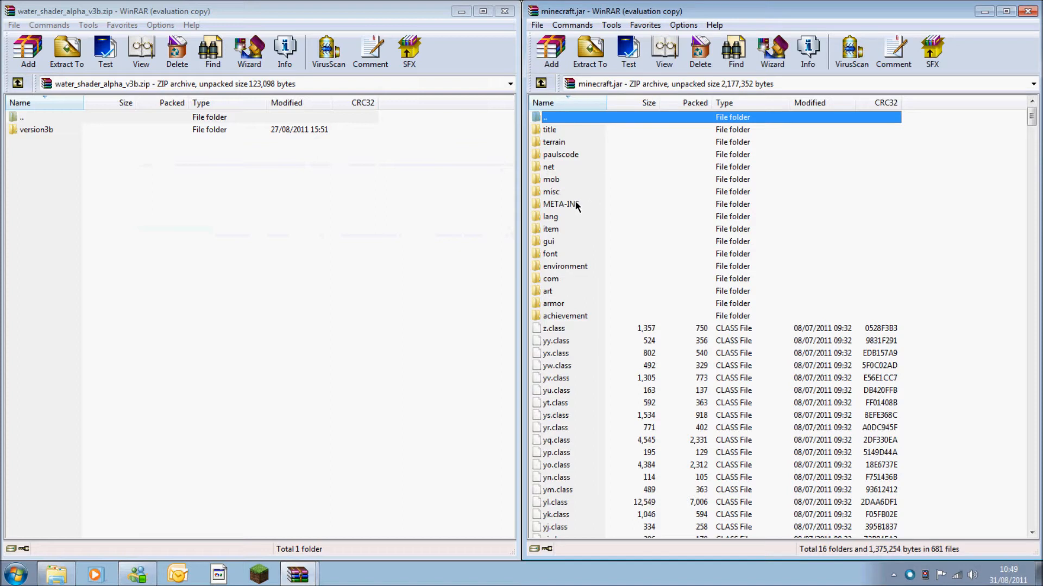
{"action": "left_click", "coordinate": [560, 204]}
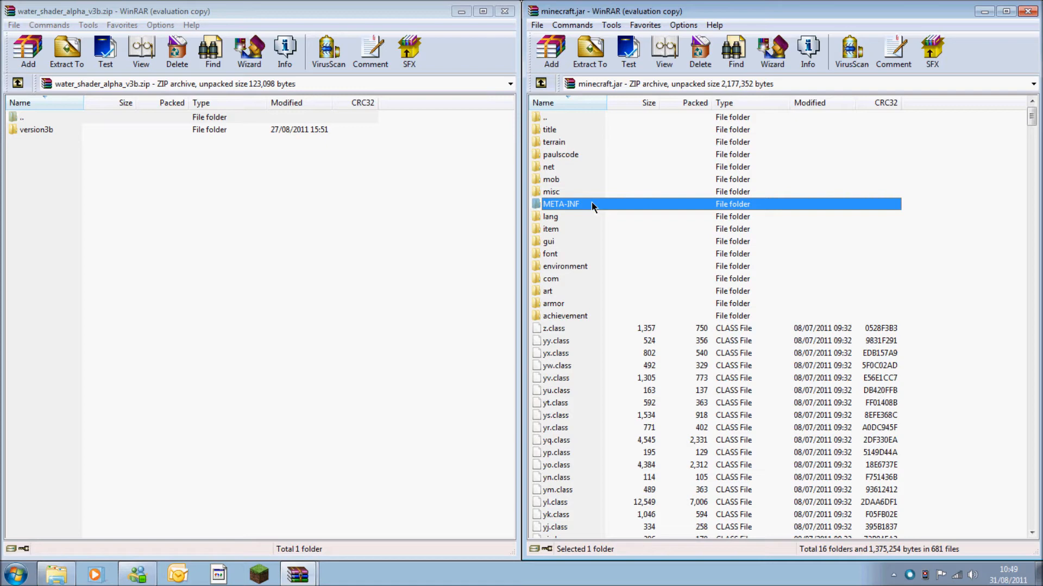
{"action": "double_click", "coordinate": [561, 204]}
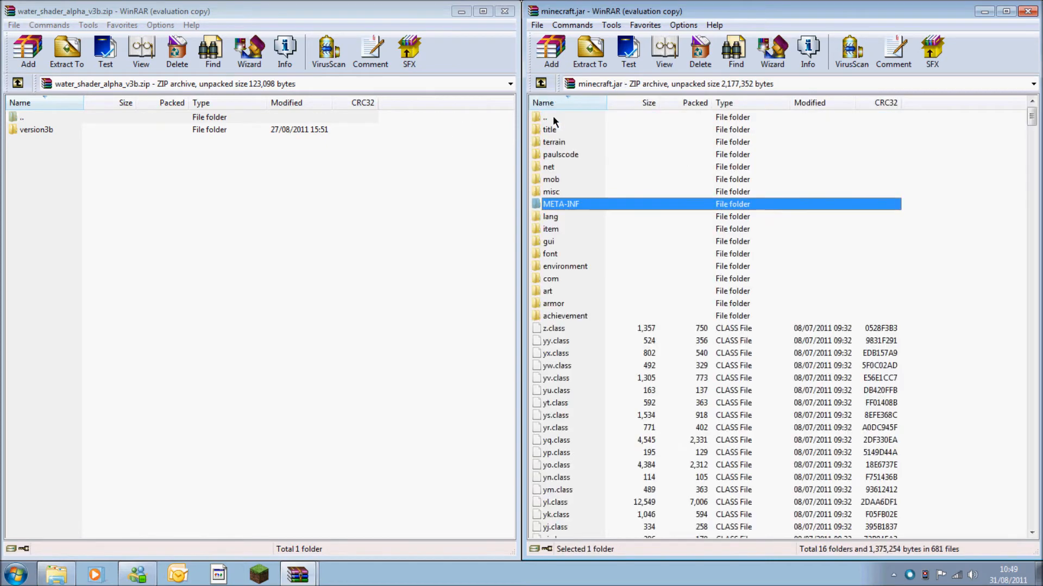
{"action": "left_click", "coordinate": [561, 204]}
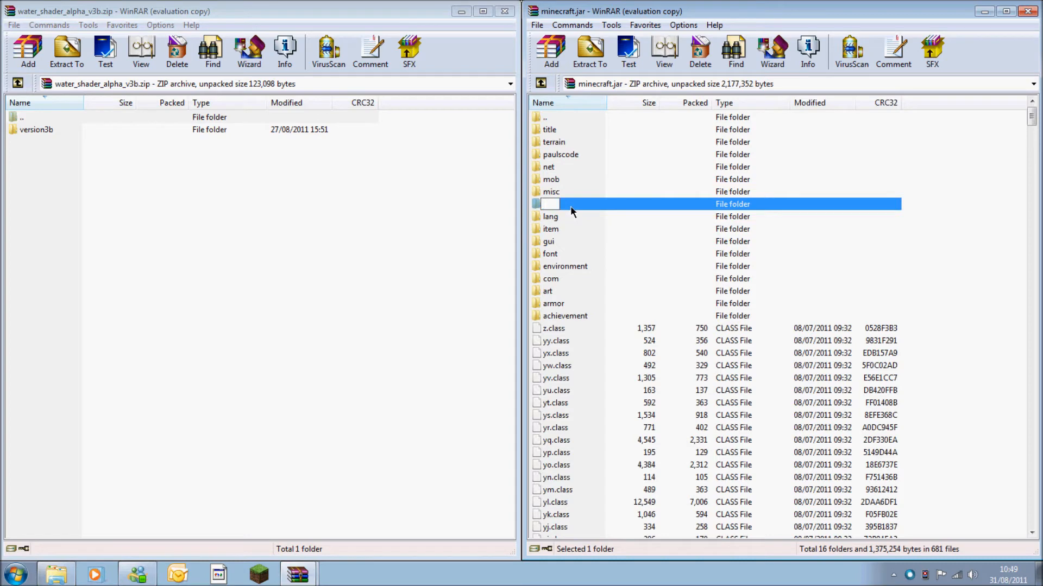
{"action": "left_click", "coordinate": [698, 52]}
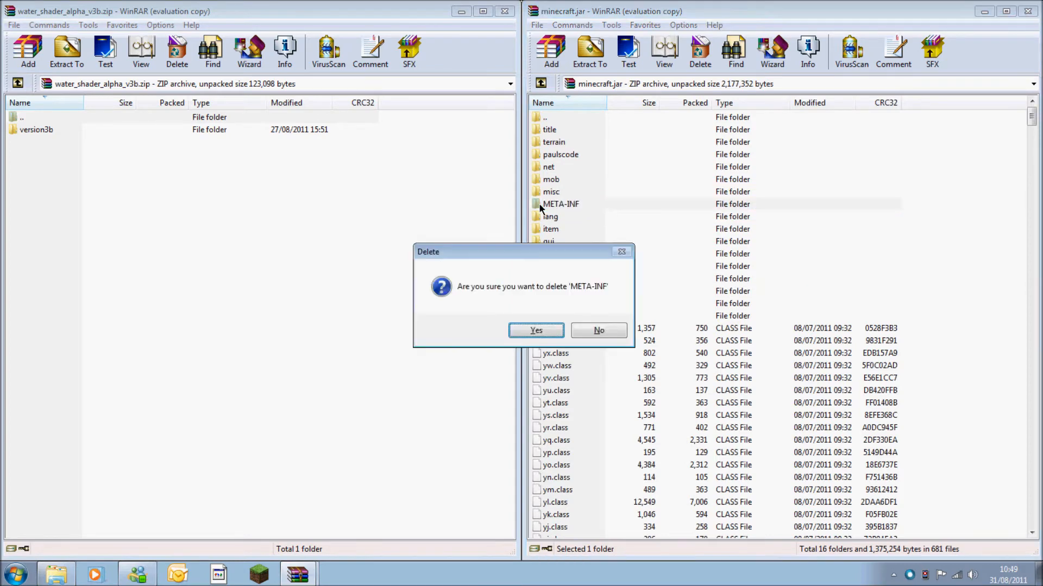
{"action": "left_click", "coordinate": [535, 331]}
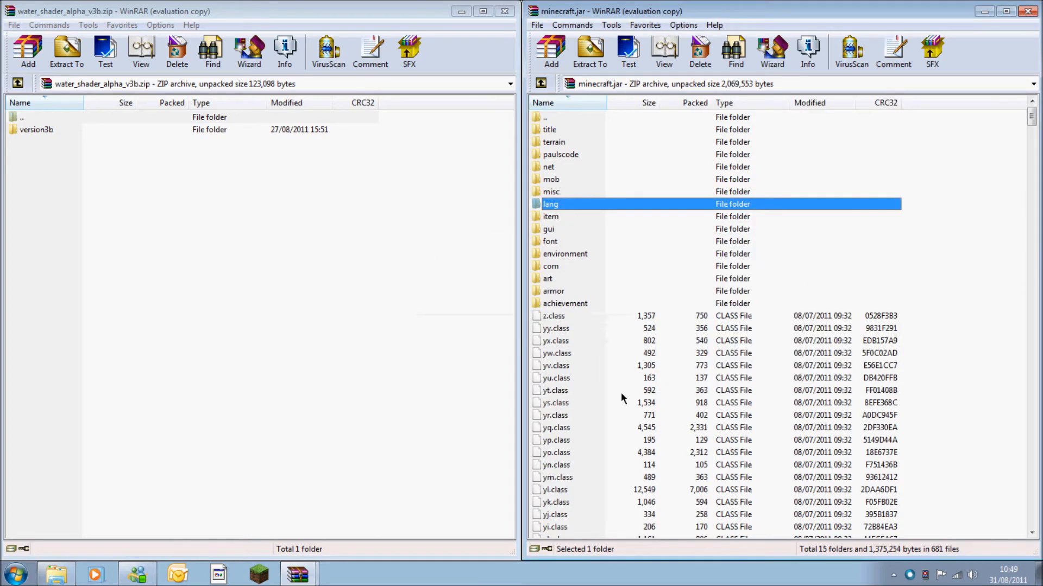
{"action": "mouse_move", "coordinate": [584, 380]}
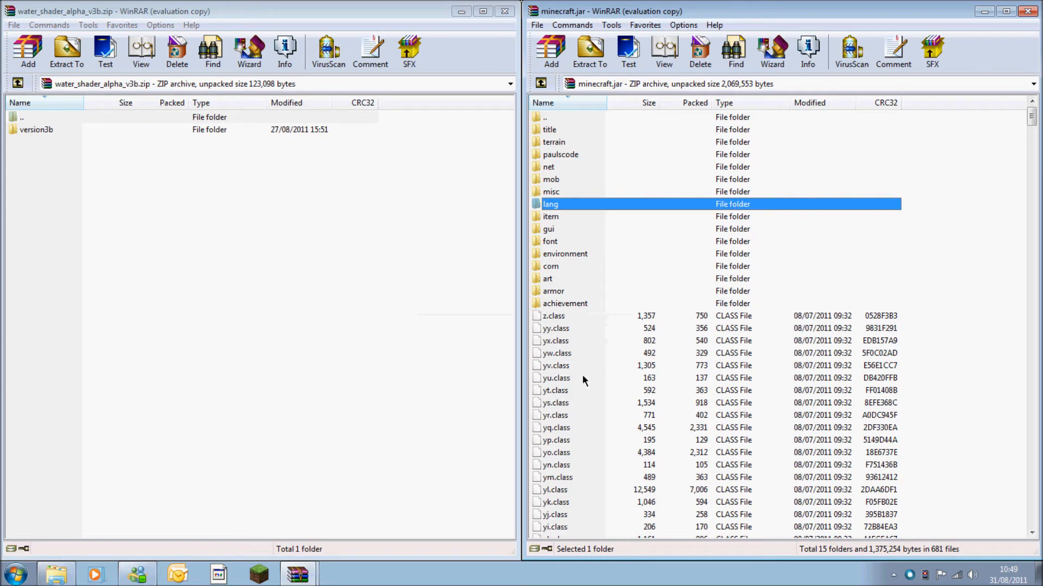
{"action": "left_click", "coordinate": [36, 129]}
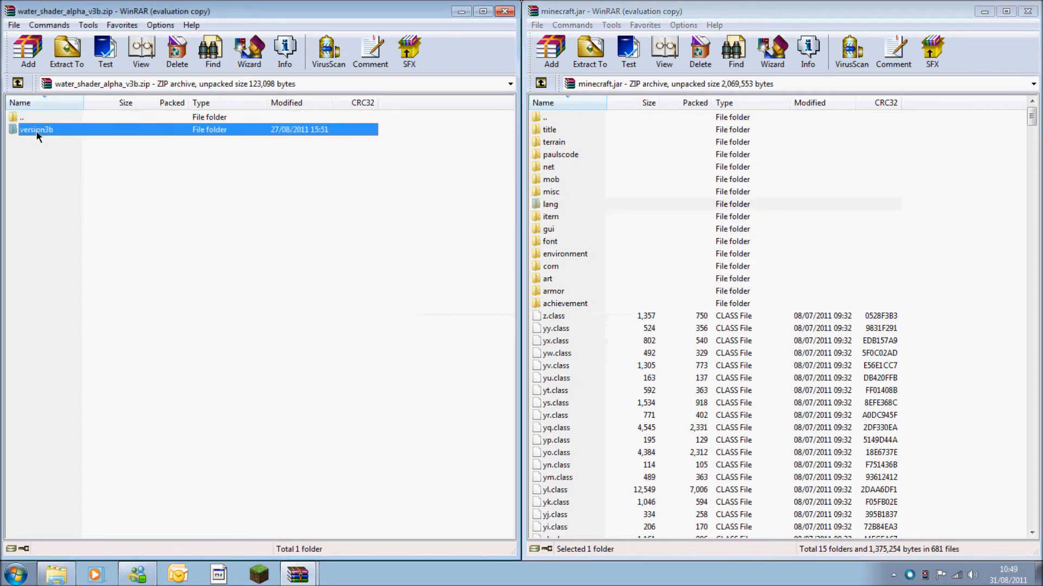
- Add the five version3b\Minecraft class files to minecraft.jar, then close the jar's WinRAR window
{"action": "double_click", "coordinate": [35, 129]}
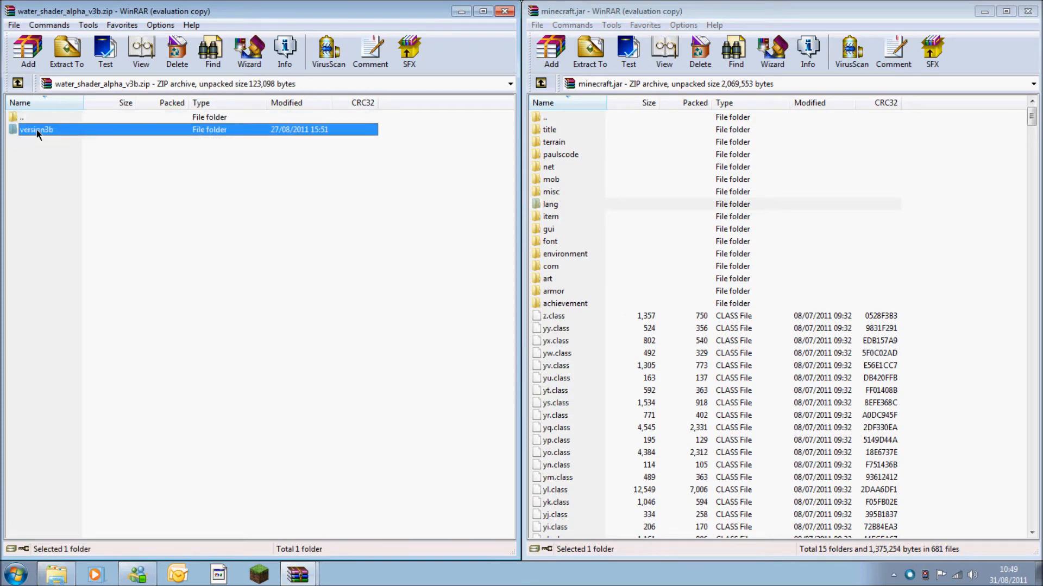
{"action": "double_click", "coordinate": [36, 129]}
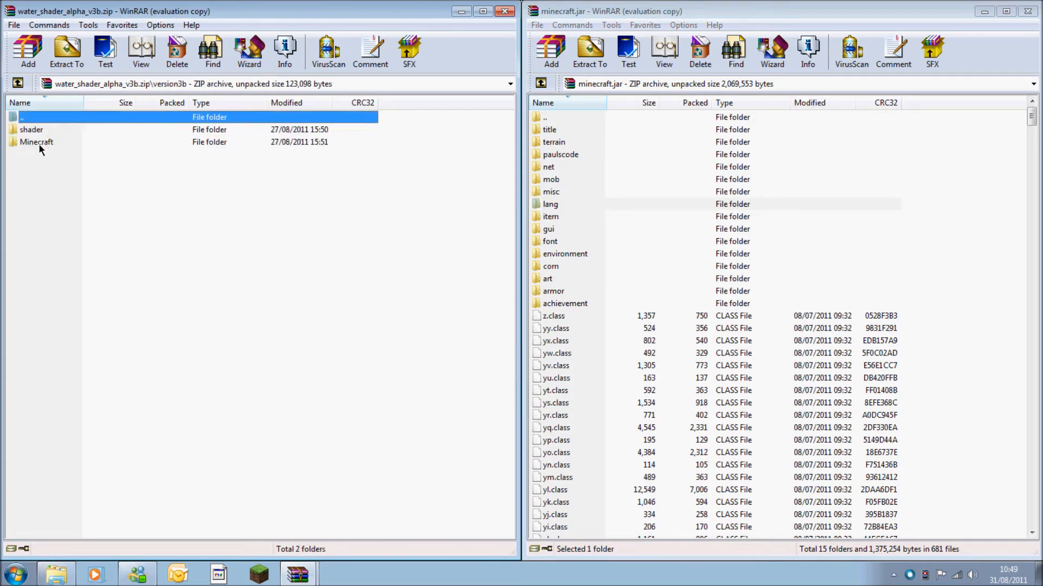
{"action": "double_click", "coordinate": [36, 141]}
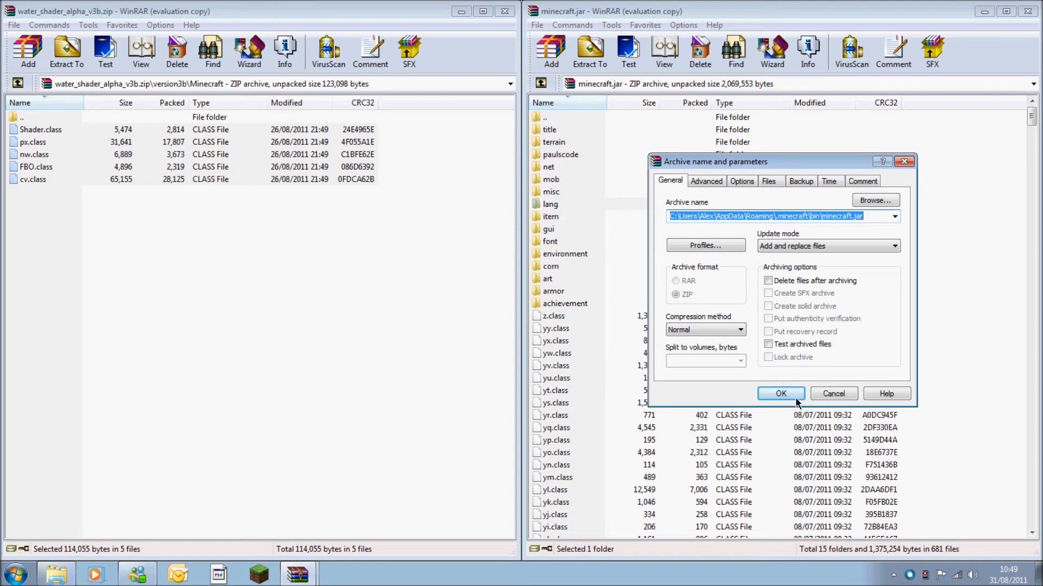
{"action": "left_click", "coordinate": [781, 394]}
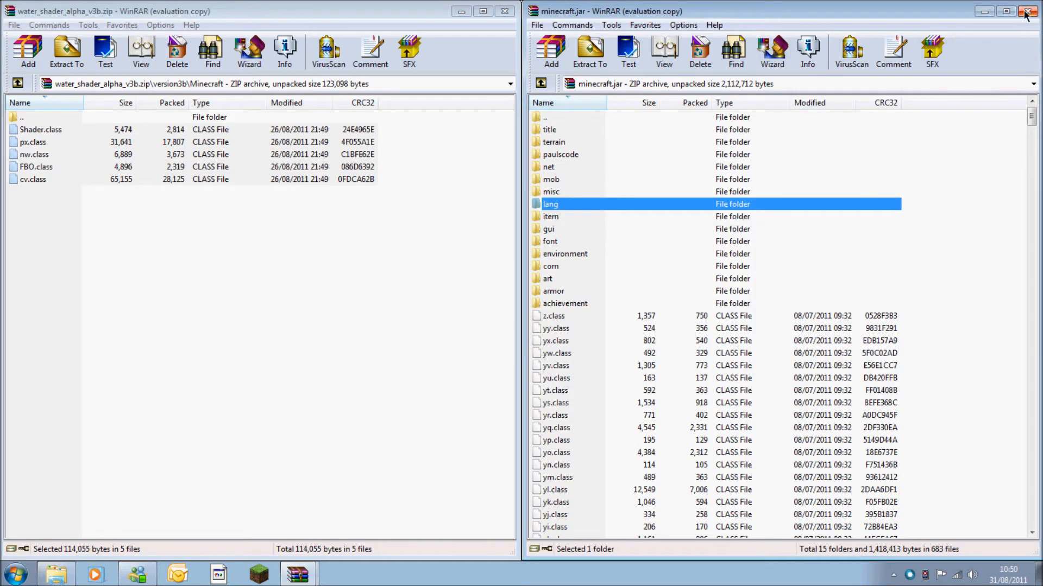
{"action": "left_click", "coordinate": [1027, 11]}
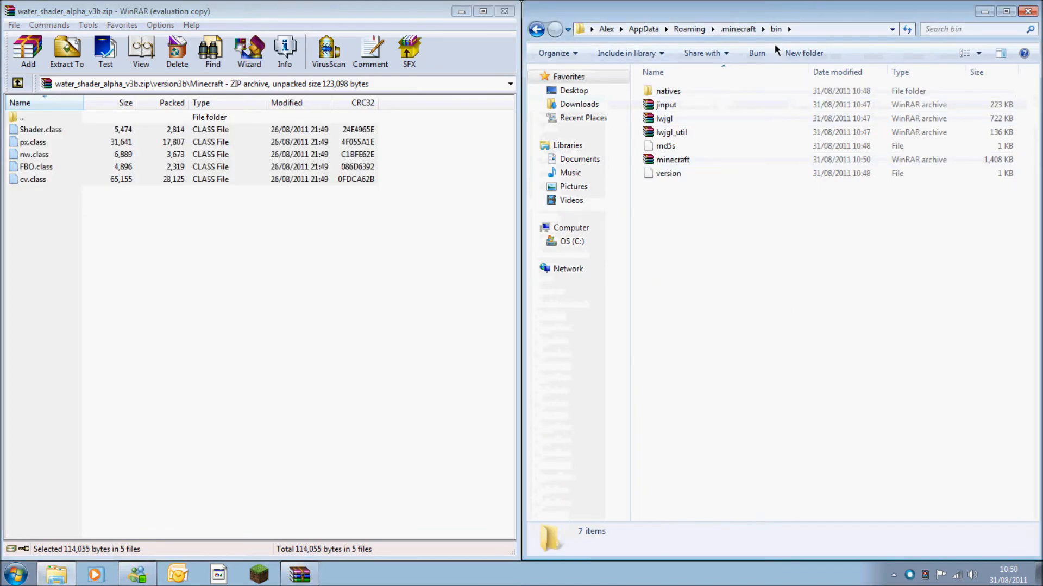
{"action": "mouse_move", "coordinate": [234, 135]}
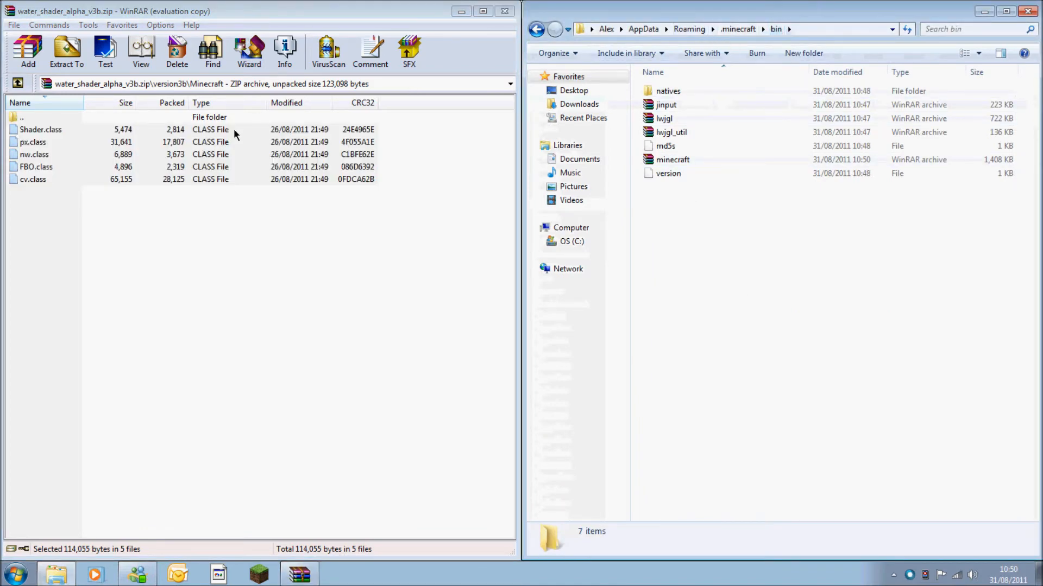
{"action": "mouse_move", "coordinate": [70, 193]}
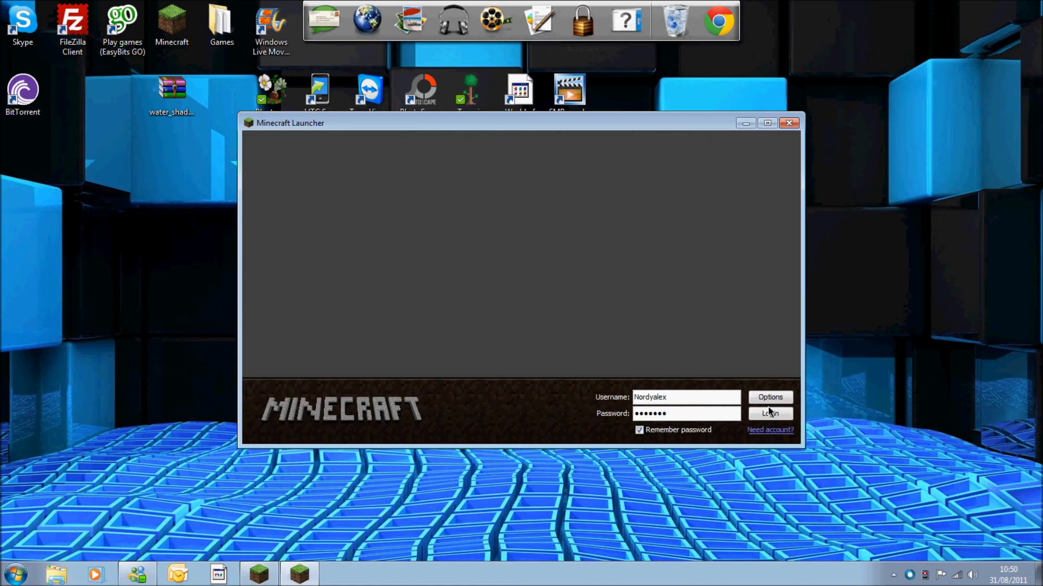
- Log in with the modded jar and create a singleplayer world named New World
{"action": "left_click", "coordinate": [769, 413]}
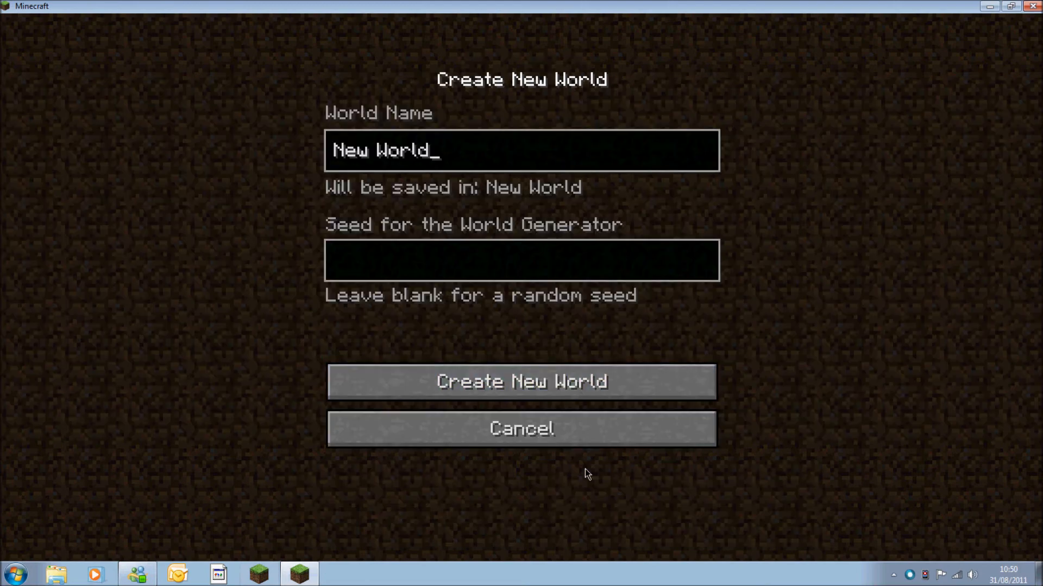
{"action": "left_click", "coordinate": [521, 381]}
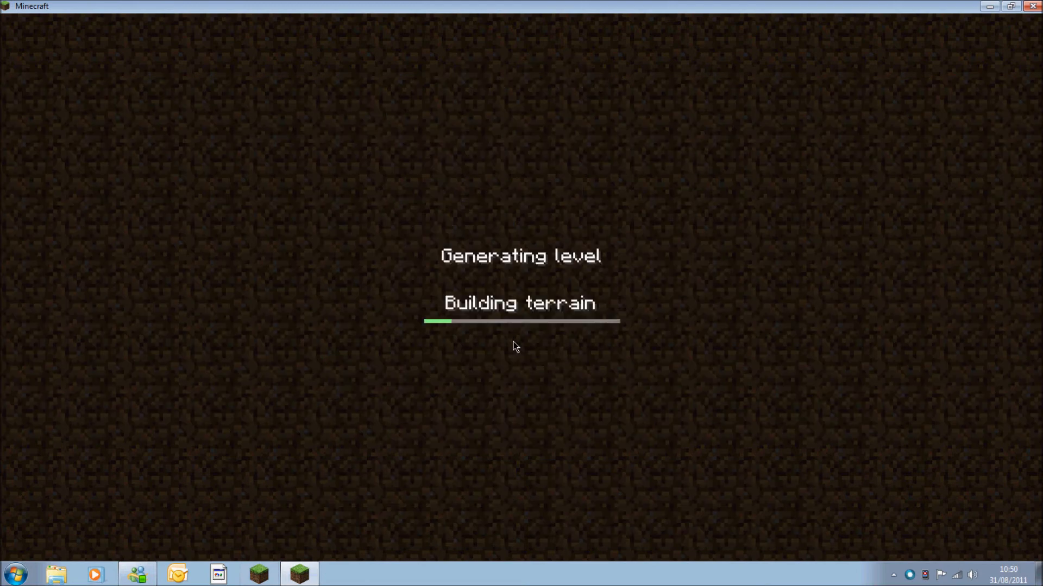
{"action": "mouse_move", "coordinate": [593, 318]}
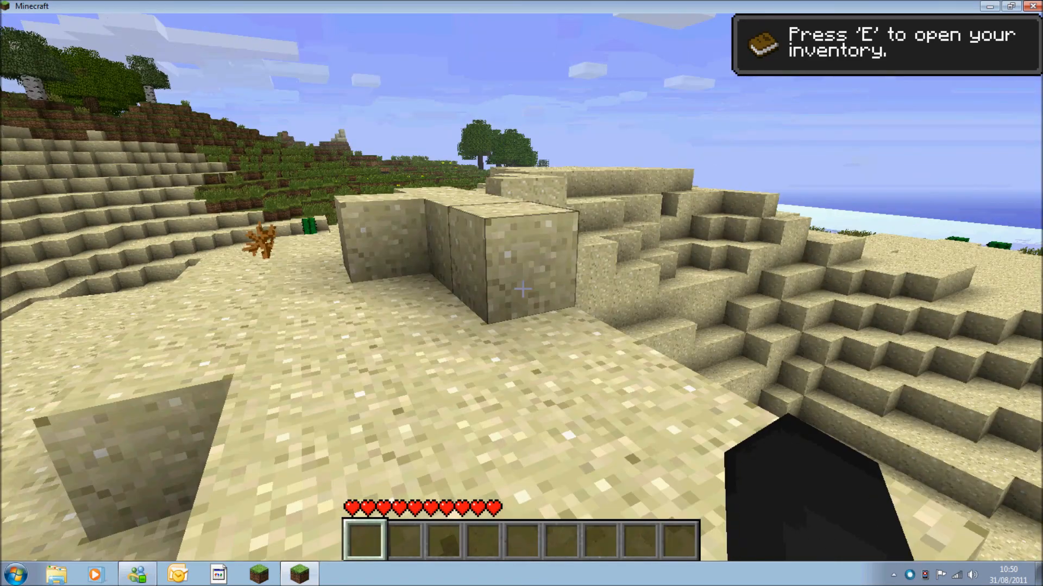
{"action": "mouse_move", "coordinate": [521, 290]}
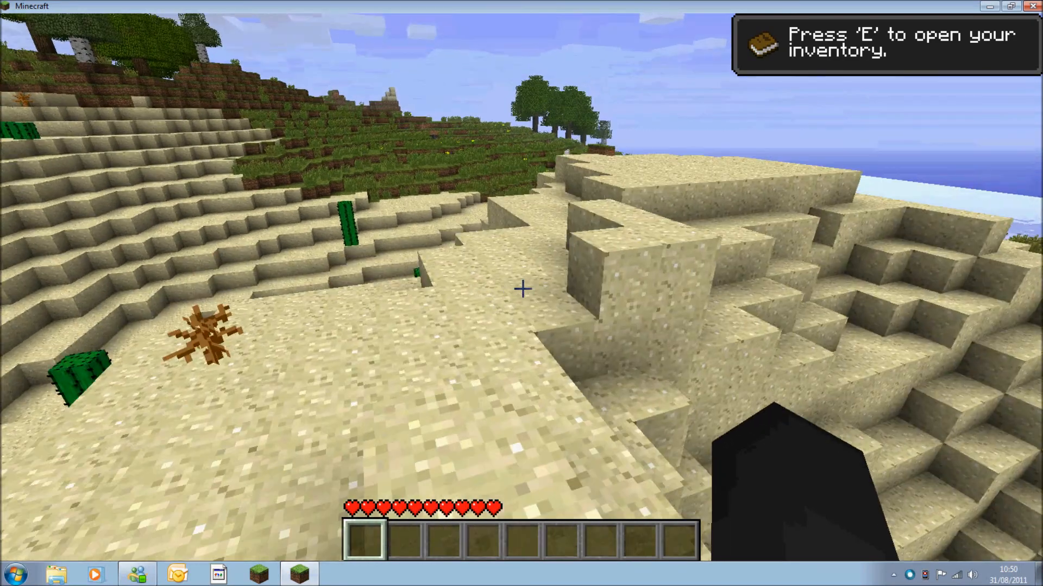
{"action": "mouse_move", "coordinate": [521, 288]}
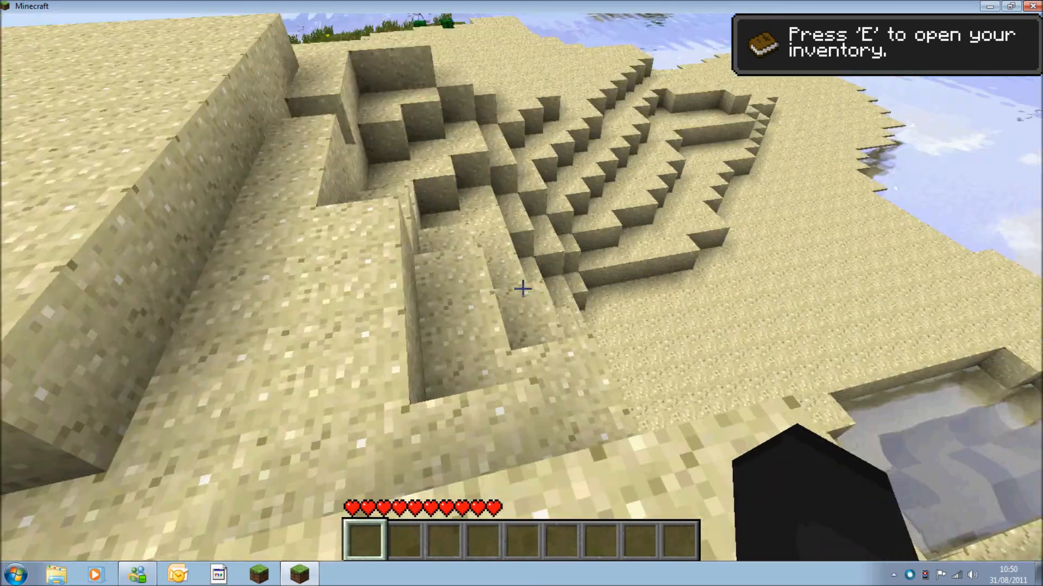
{"action": "mouse_move", "coordinate": [522, 289]}
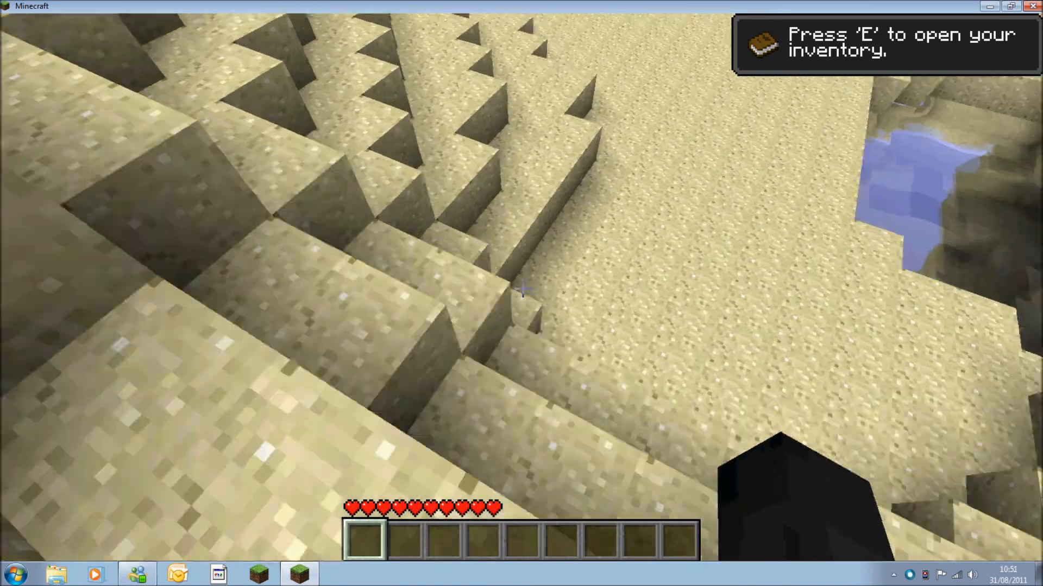